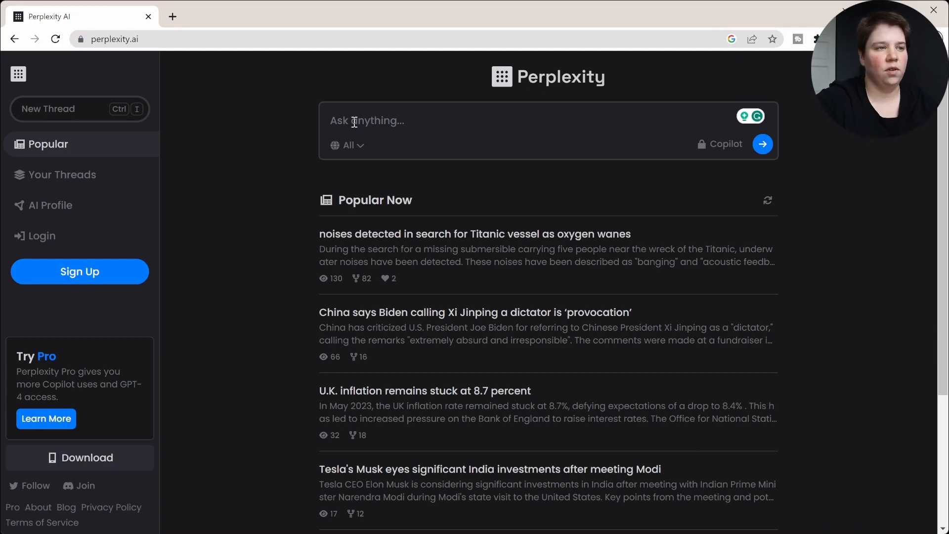
Enter 'Explain how traveling wave ion mobility works.' in the question box after viewing focus options.
left_click(366, 121)
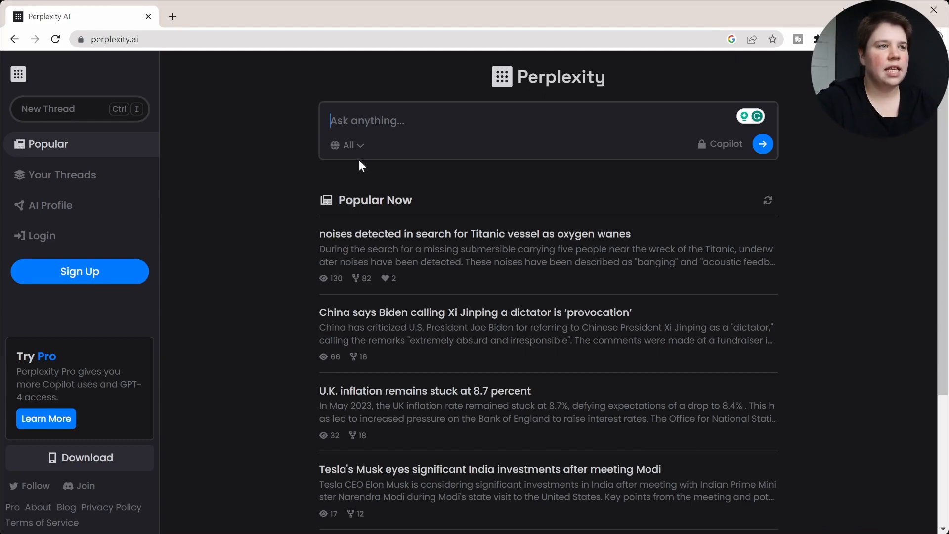
left_click(348, 145)
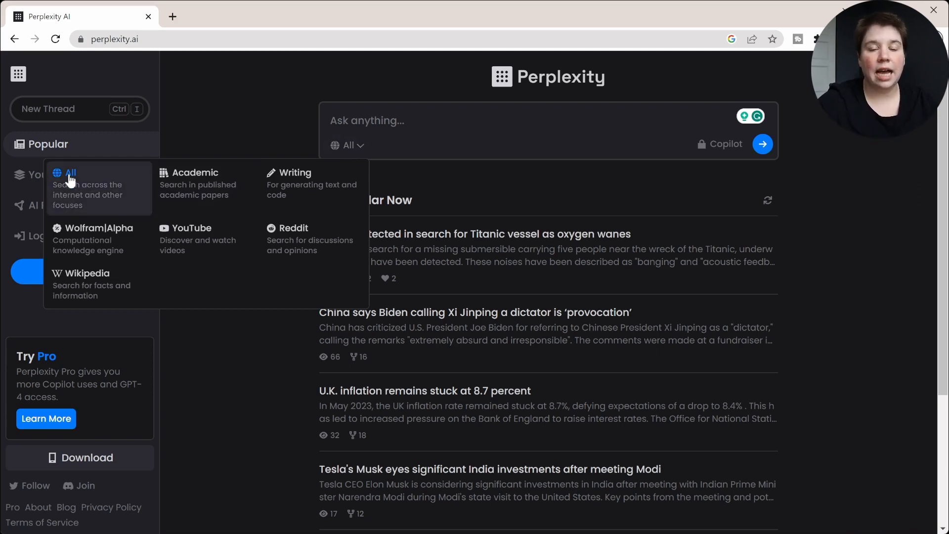
mouse_move(150, 176)
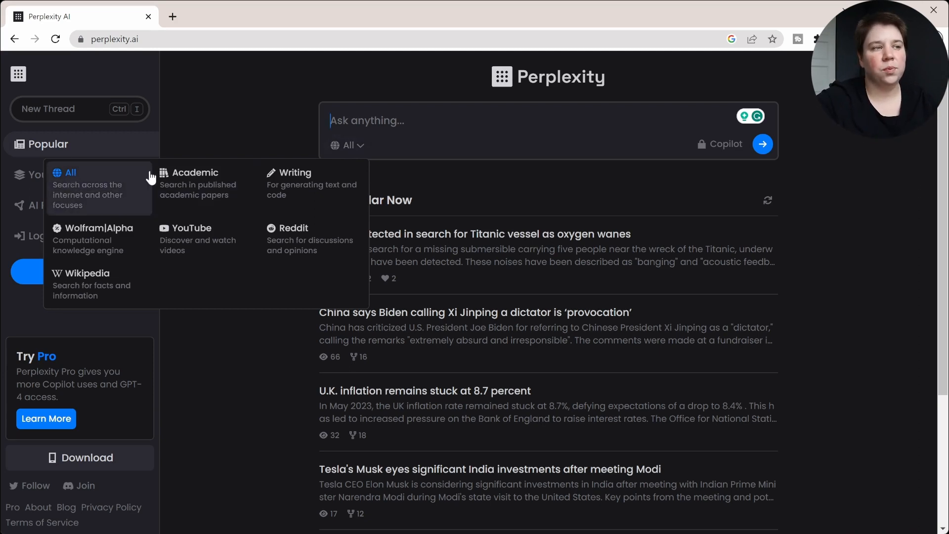
mouse_move(169, 187)
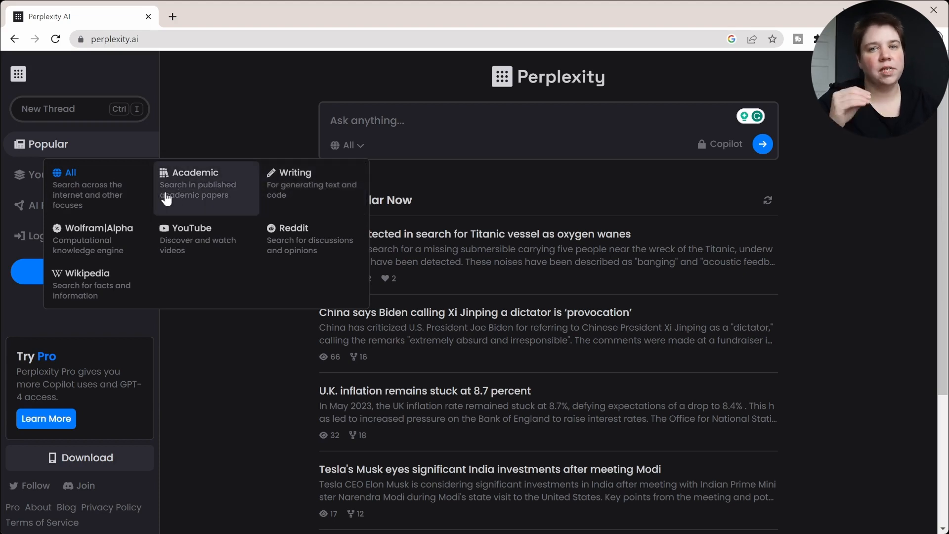
mouse_move(200, 198)
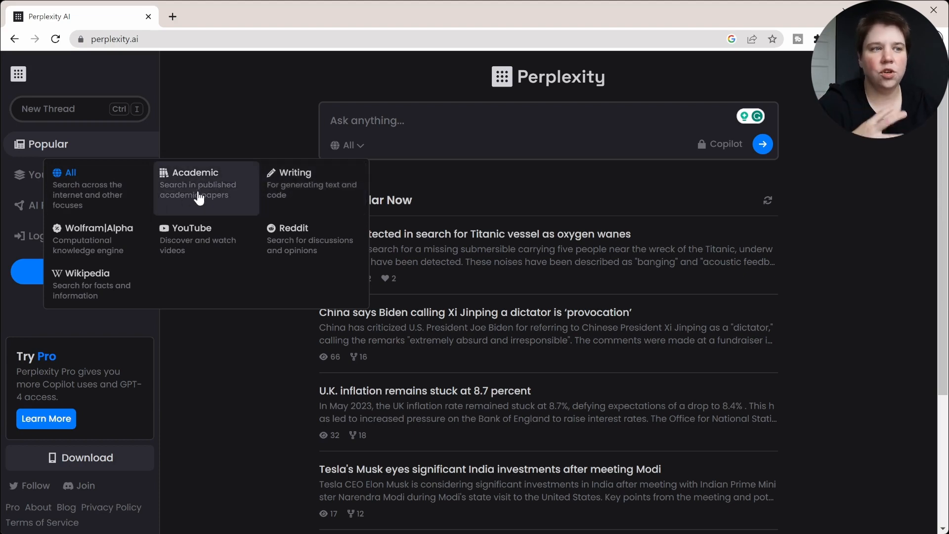
mouse_move(289, 239)
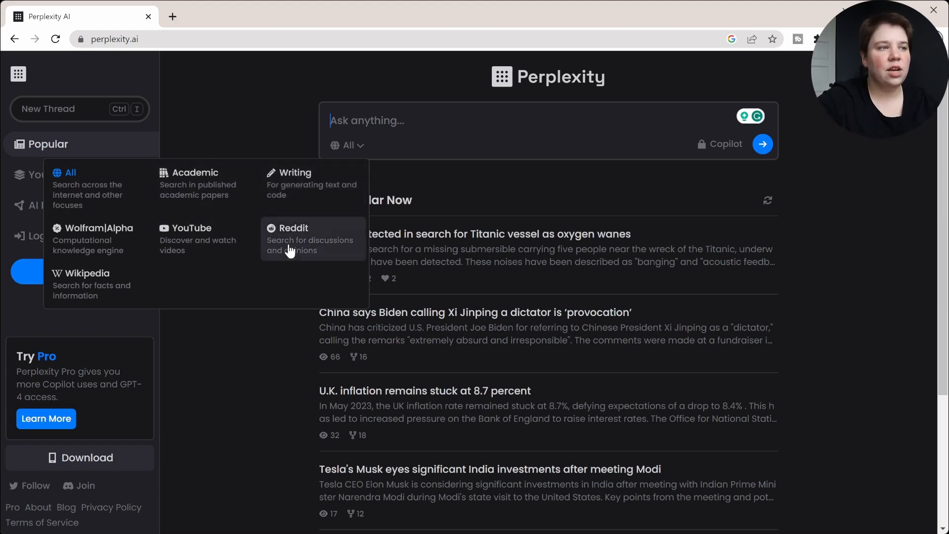
mouse_move(30, 251)
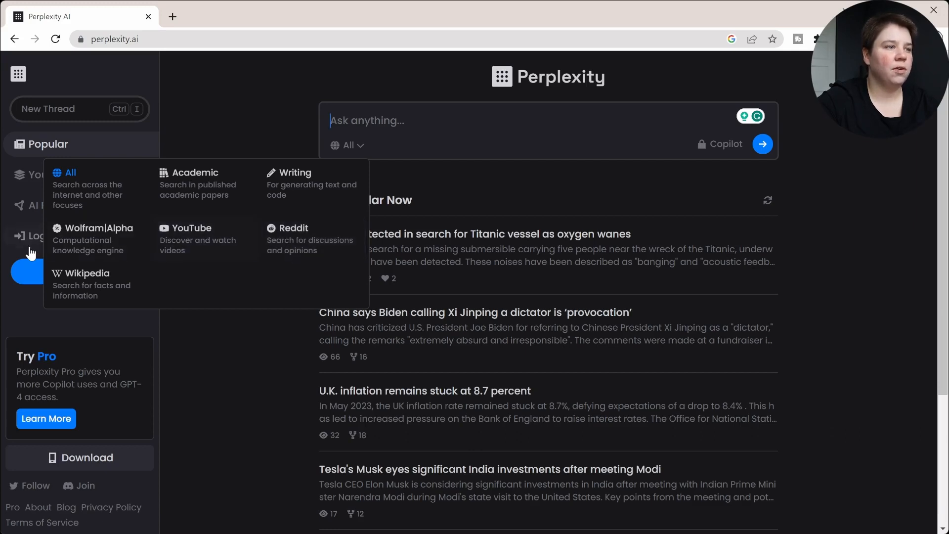
mouse_move(82, 284)
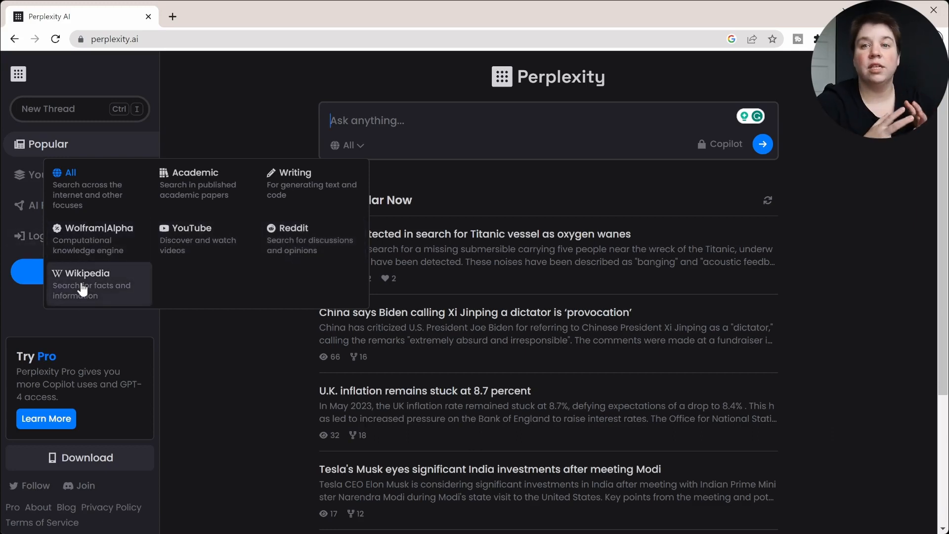
mouse_move(92, 239)
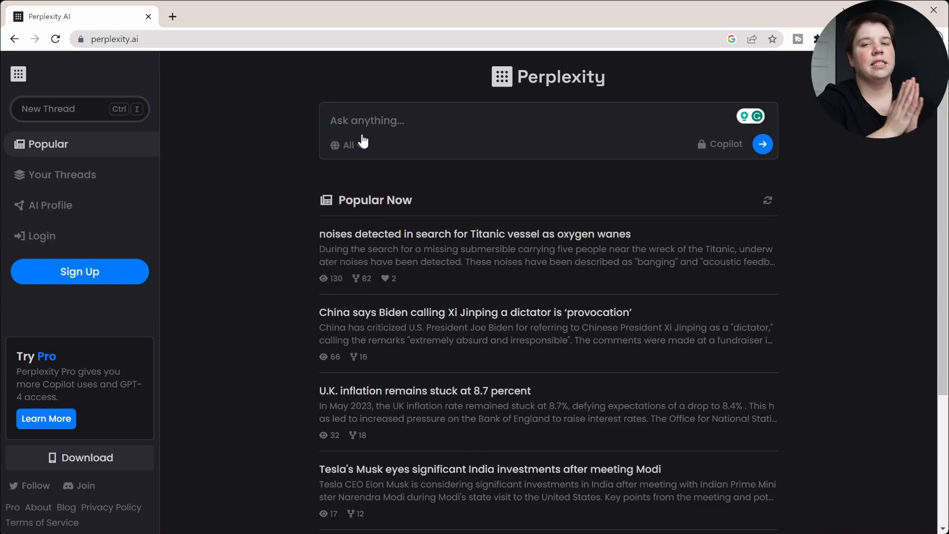
mouse_move(371, 125)
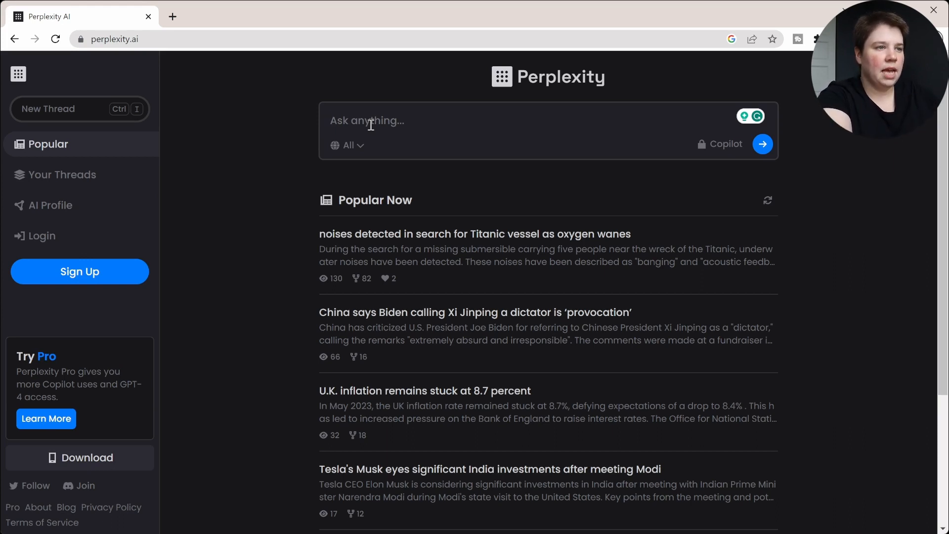
type("Explain how traveling wave ion m")
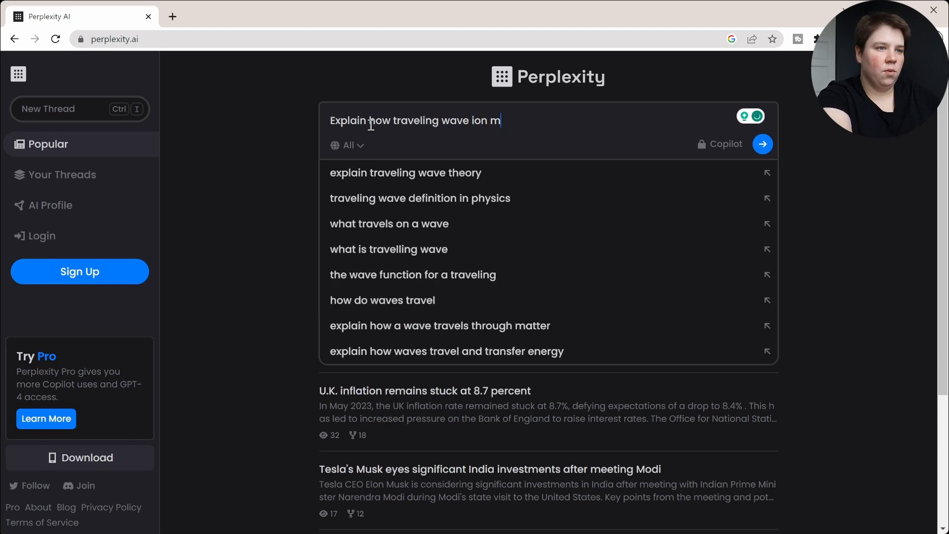
type("obility works.")
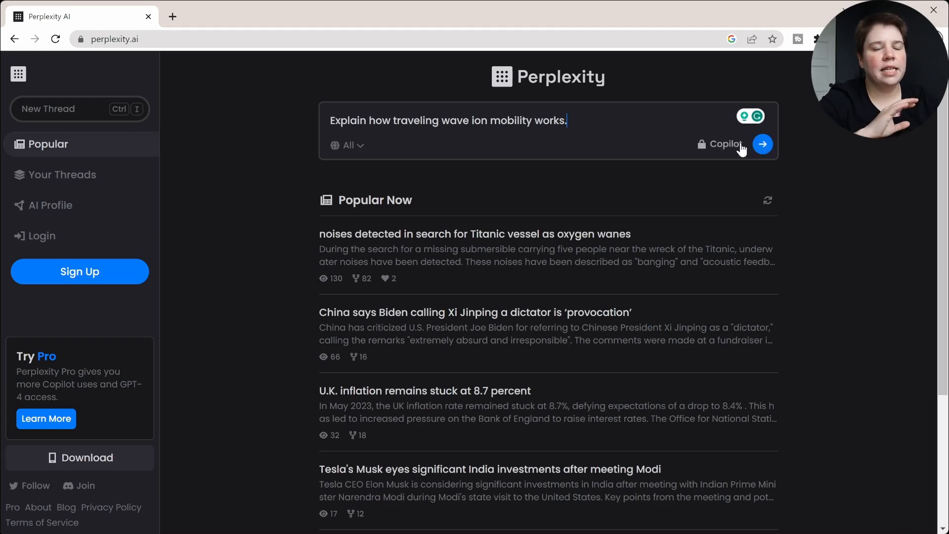
mouse_move(723, 144)
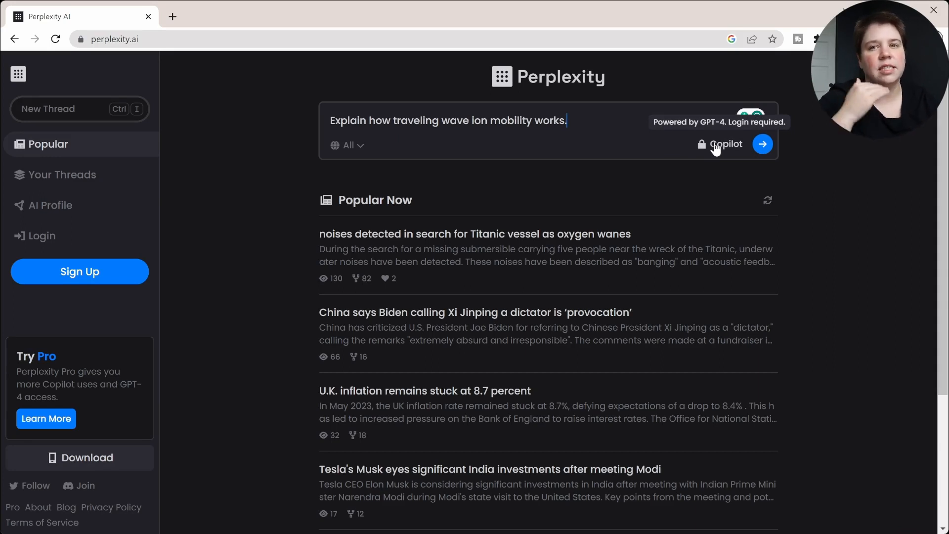
mouse_move(726, 171)
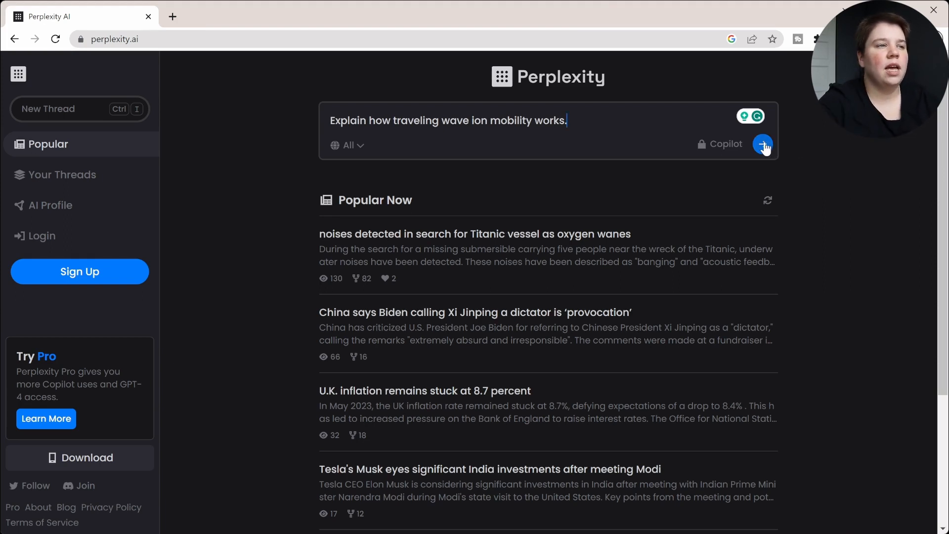
Submit the traveling wave ion mobility question and scroll to its five source chips.
left_click(763, 144)
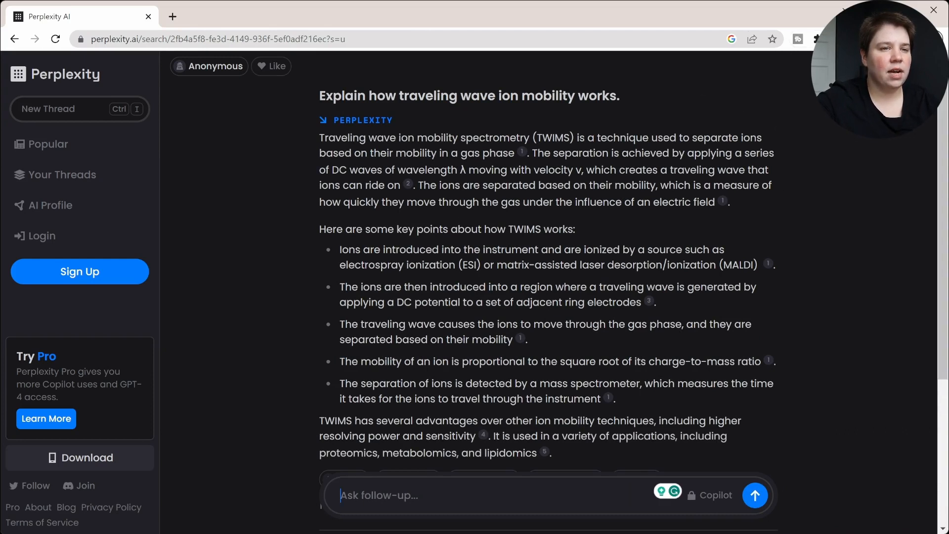
mouse_move(647, 223)
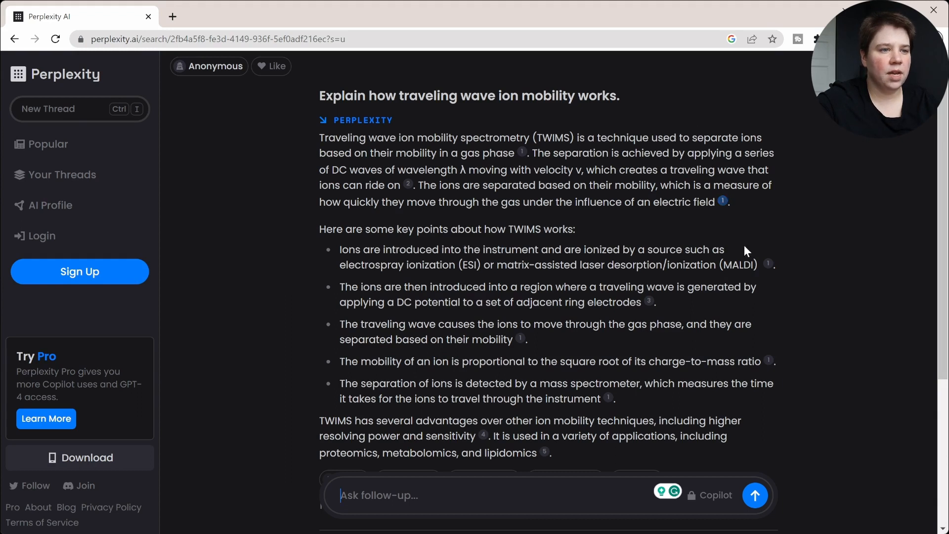
mouse_move(734, 372)
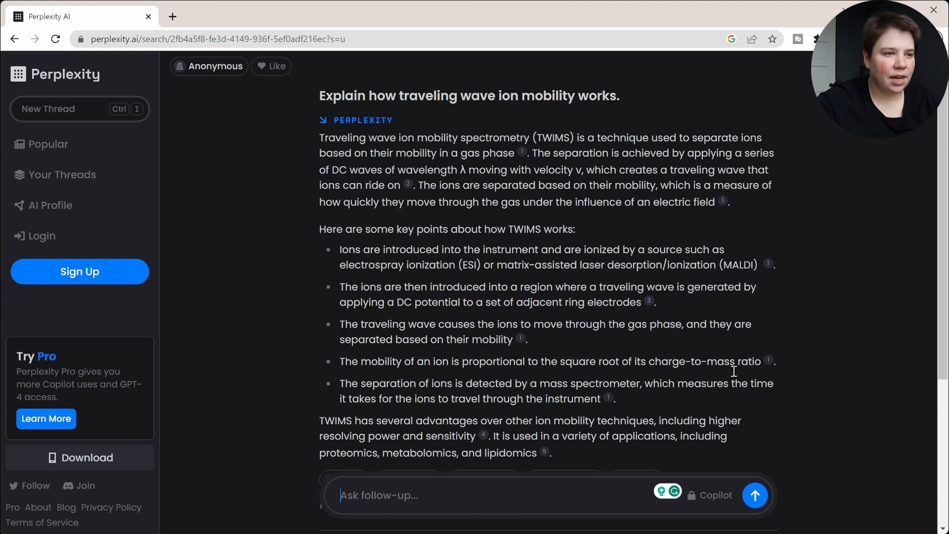
mouse_move(483, 434)
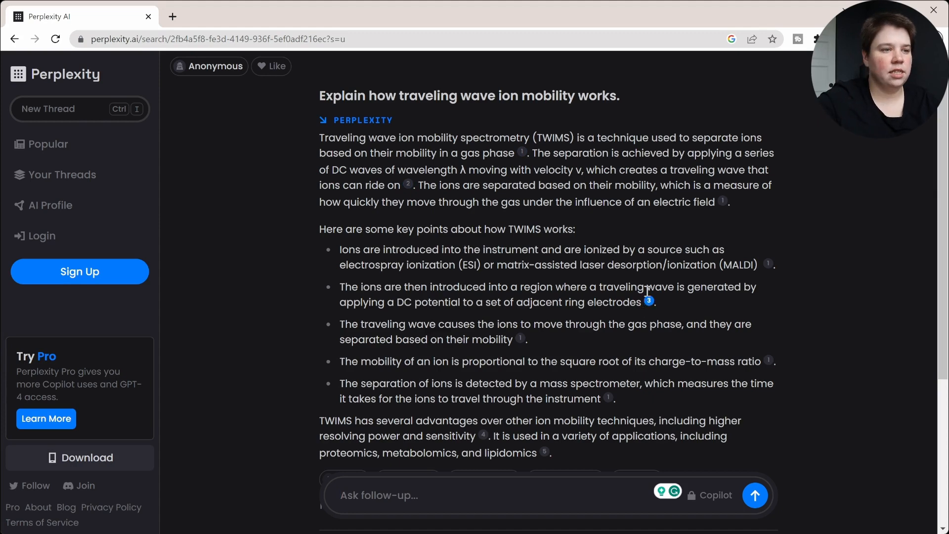
scroll("down", 3)
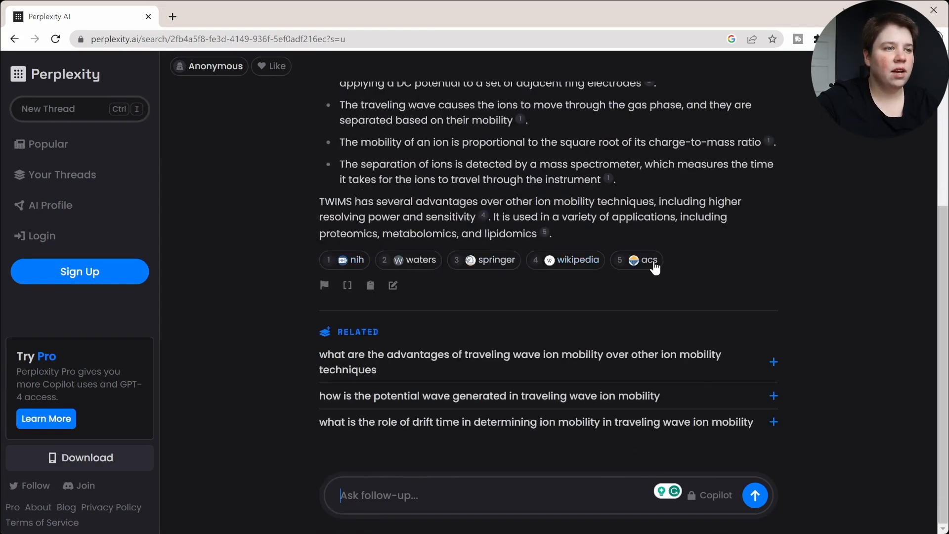
Open the NIH and Waters cited sources in new tabs, returning to the answer after each.
left_click(644, 259)
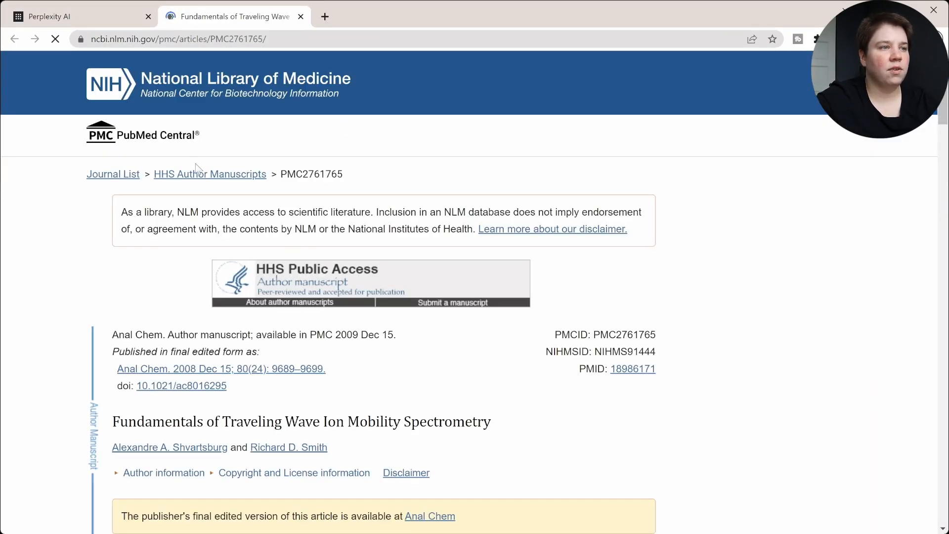
scroll("down", 3)
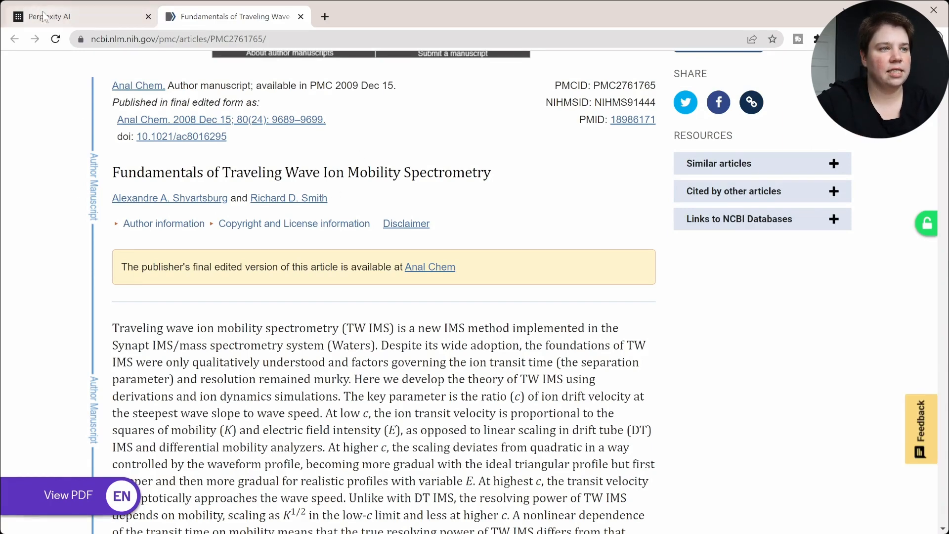
left_click(66, 16)
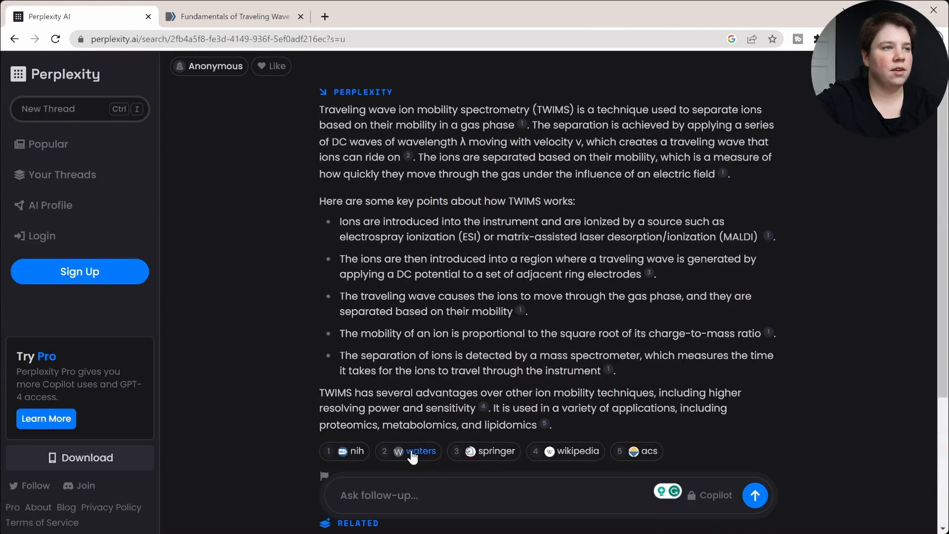
left_click(409, 451)
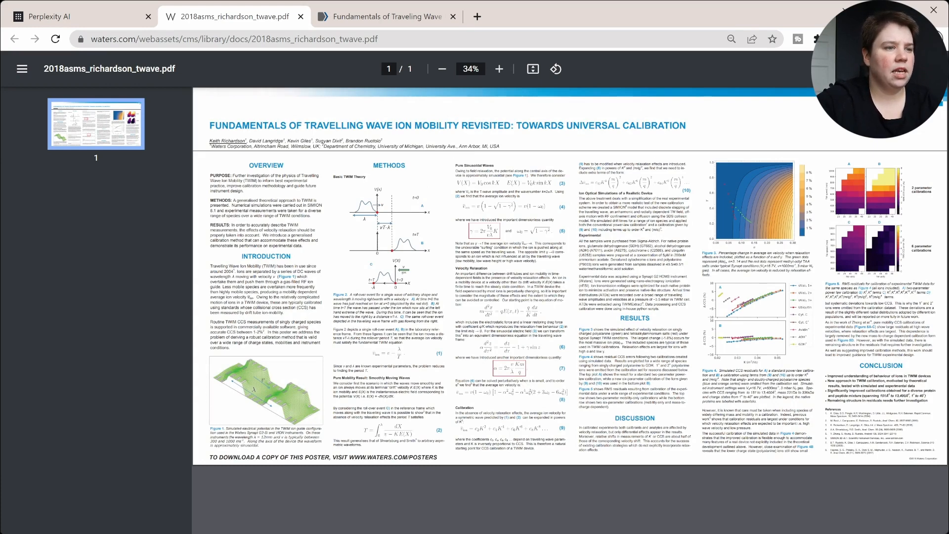
left_click(72, 16)
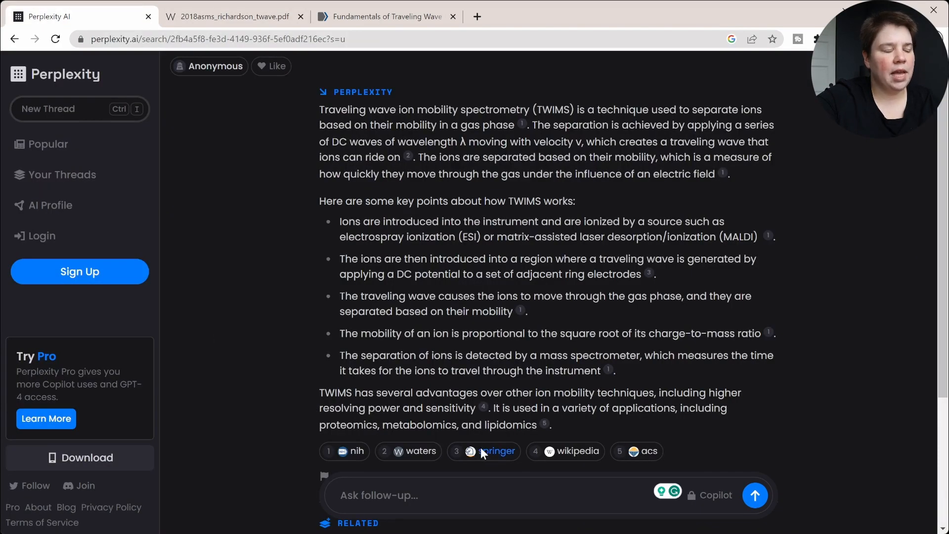
Open the Springer, Wikipedia and ACS cited articles in tabs, then return to the answer.
left_click(498, 451)
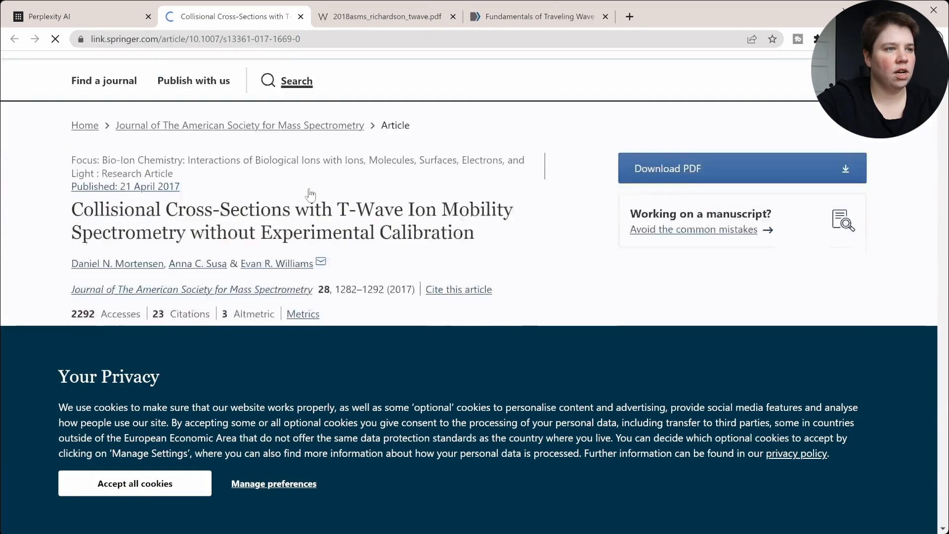
scroll("down", 3)
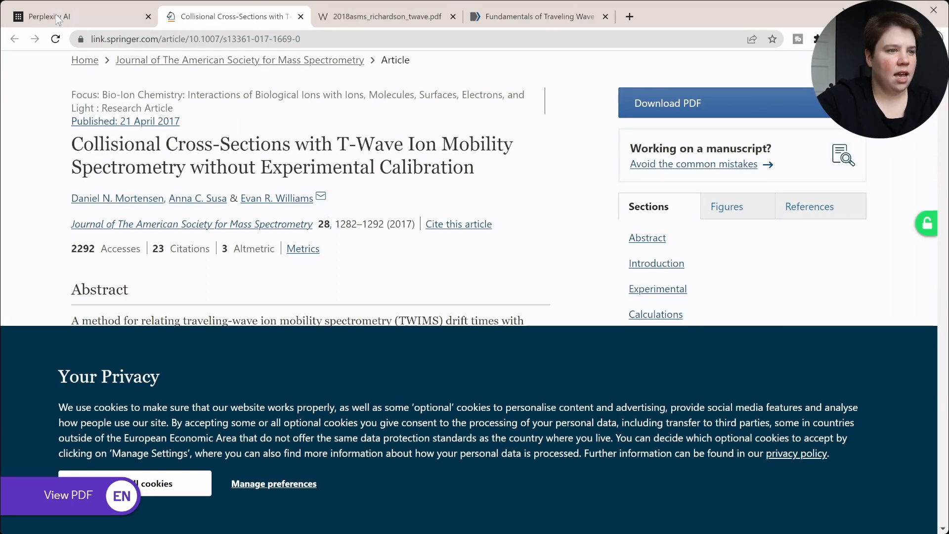
left_click(60, 16)
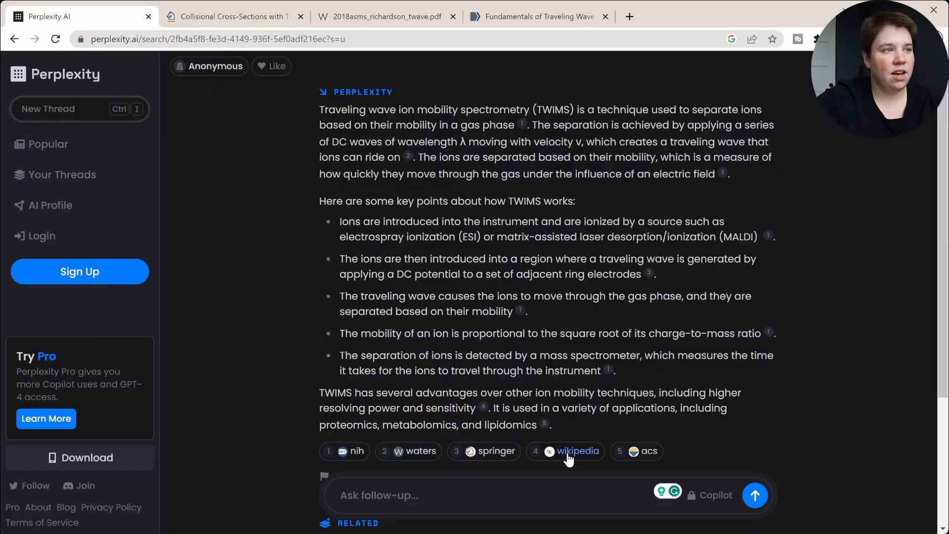
left_click(575, 451)
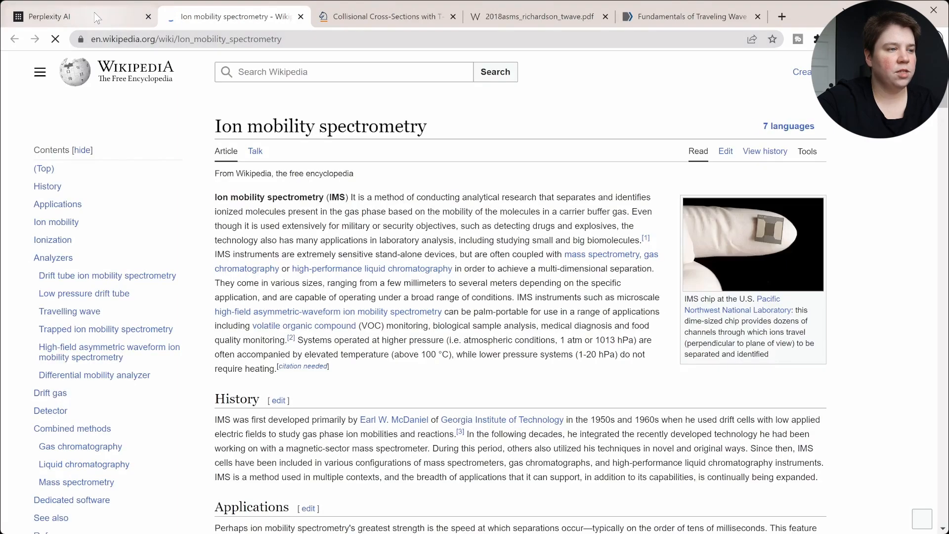
left_click(46, 16)
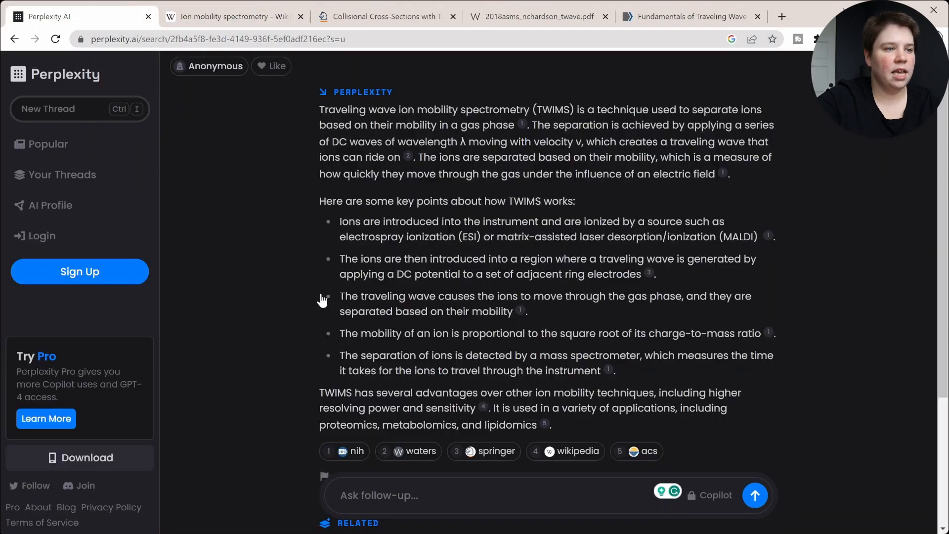
left_click(644, 451)
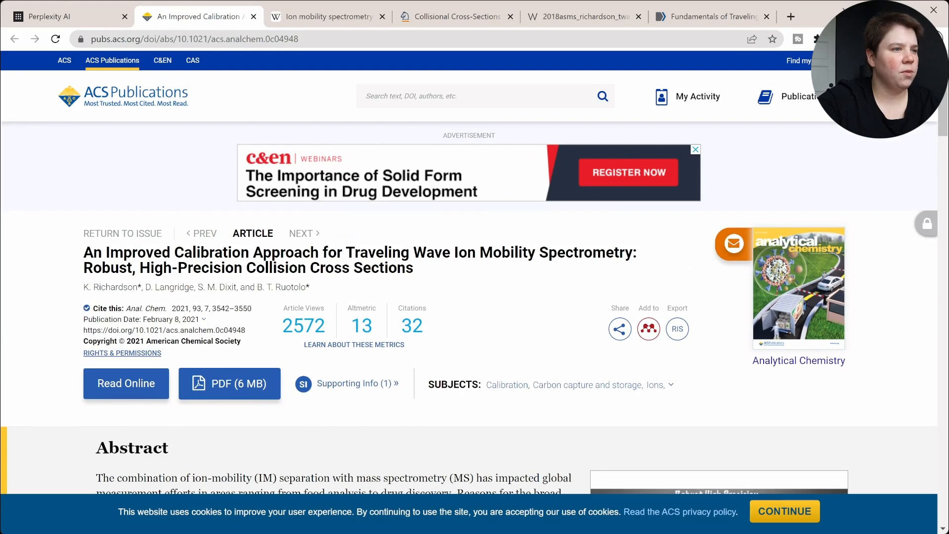
scroll("down", 3)
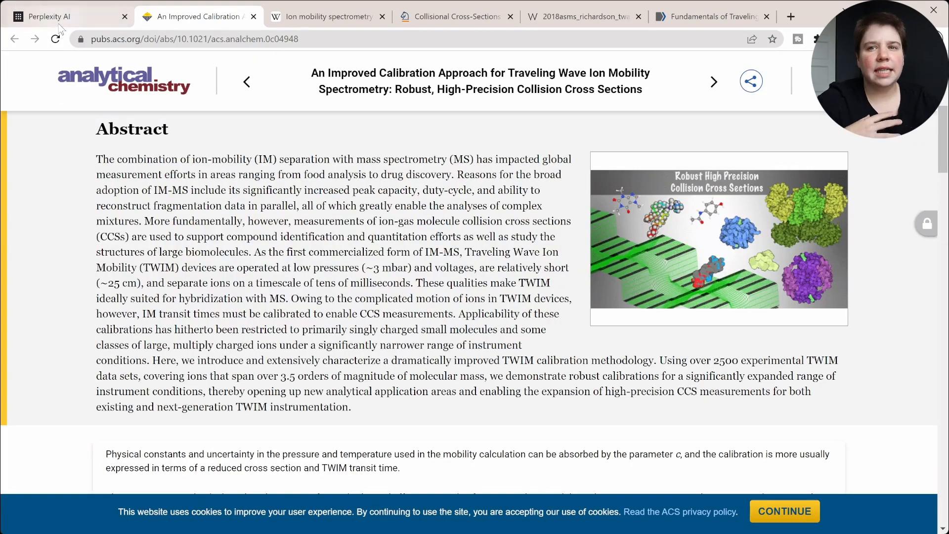
left_click(60, 17)
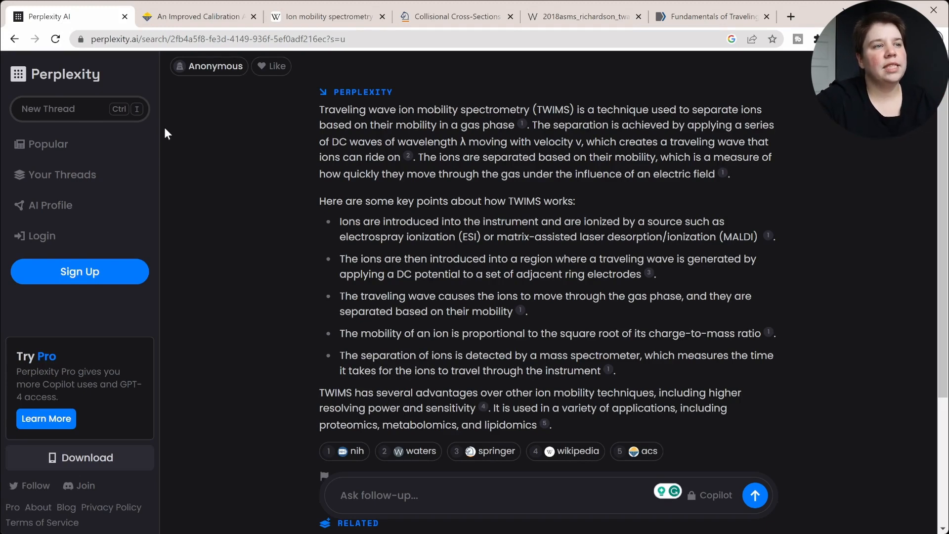
mouse_move(329, 107)
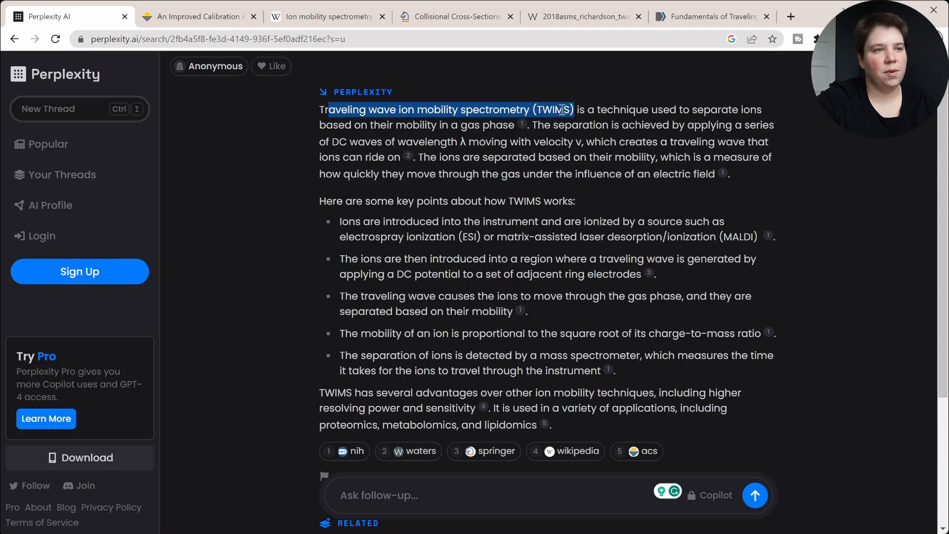
mouse_move(703, 105)
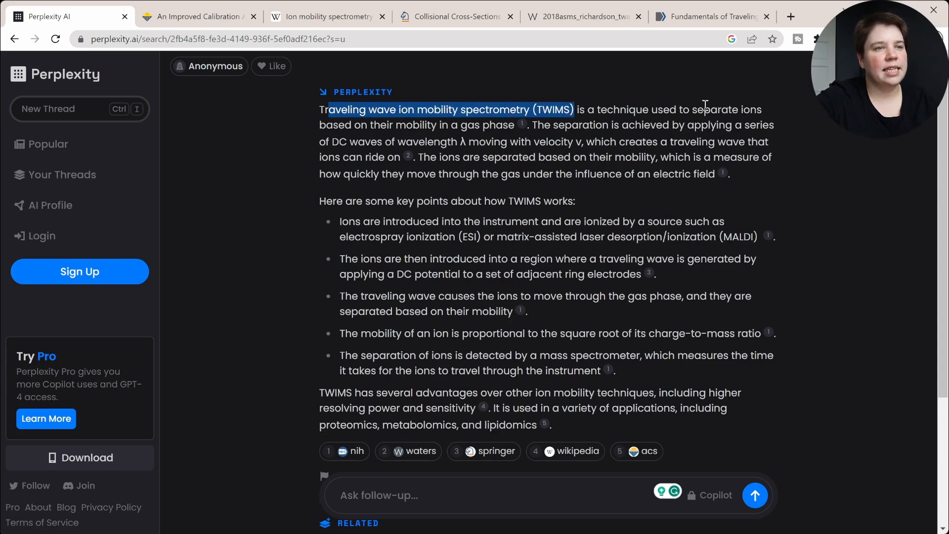
mouse_move(652, 113)
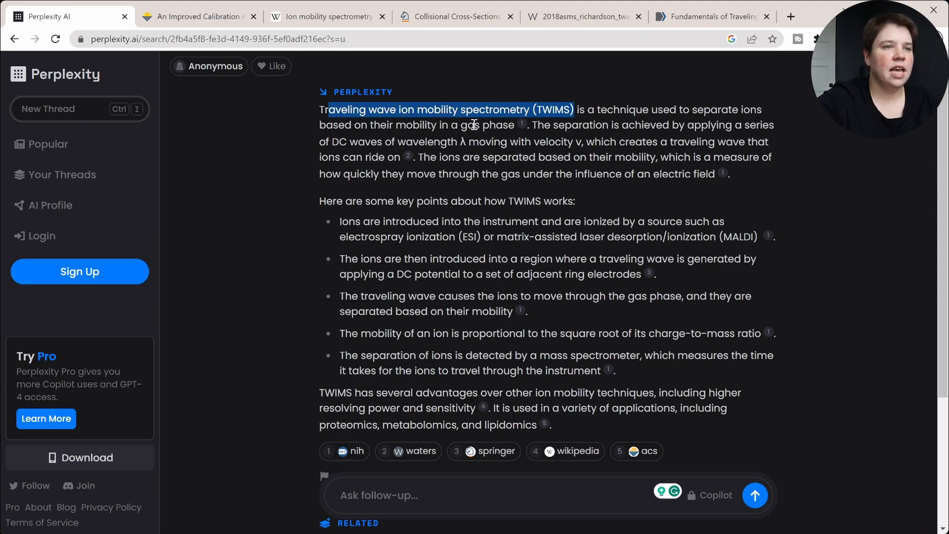
mouse_move(319, 145)
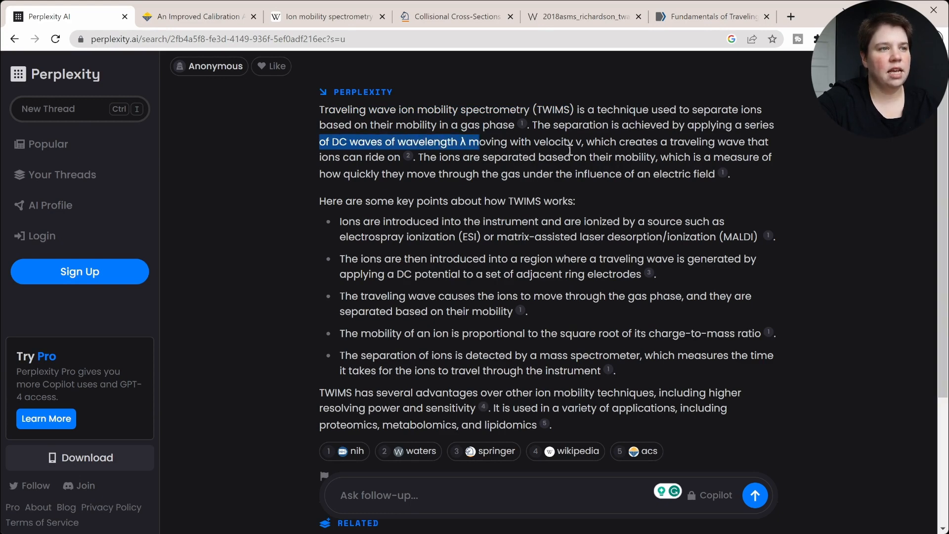
mouse_move(321, 167)
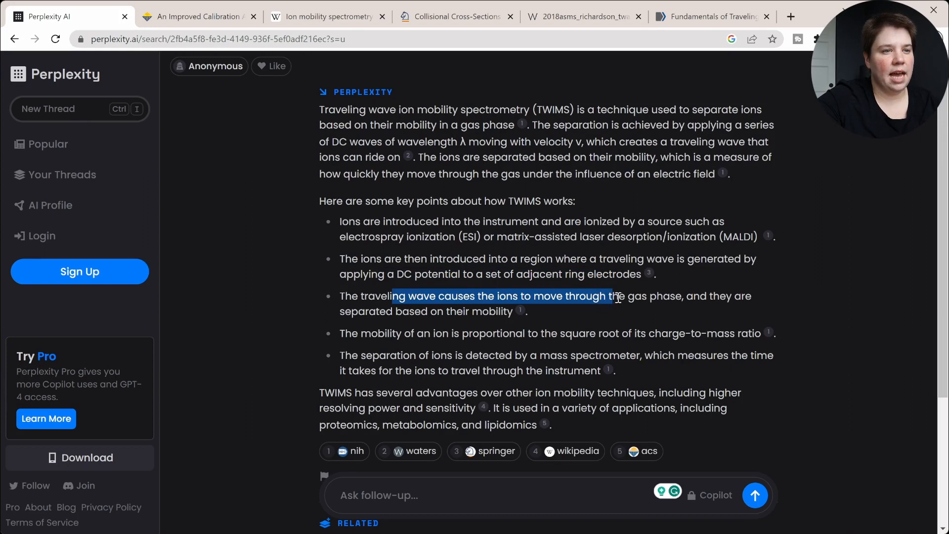
left_click(715, 294)
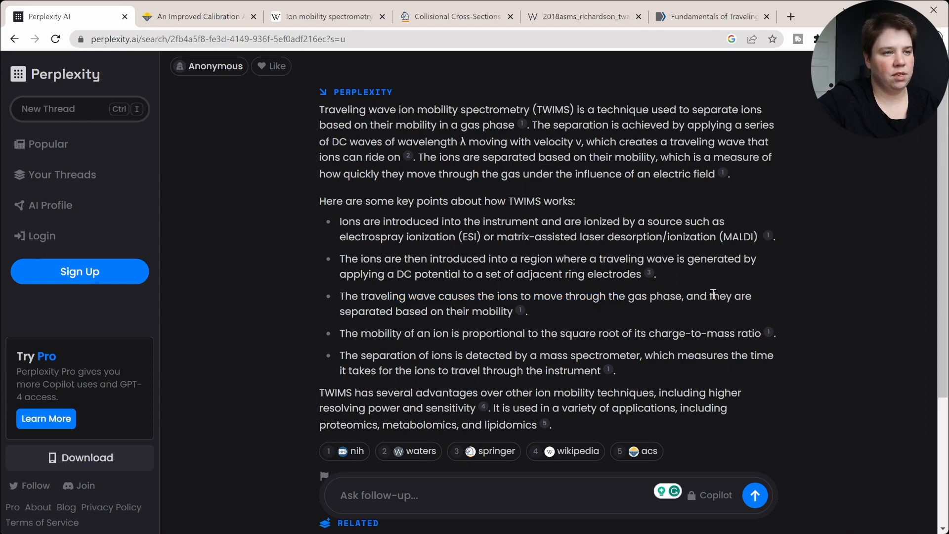
mouse_move(435, 312)
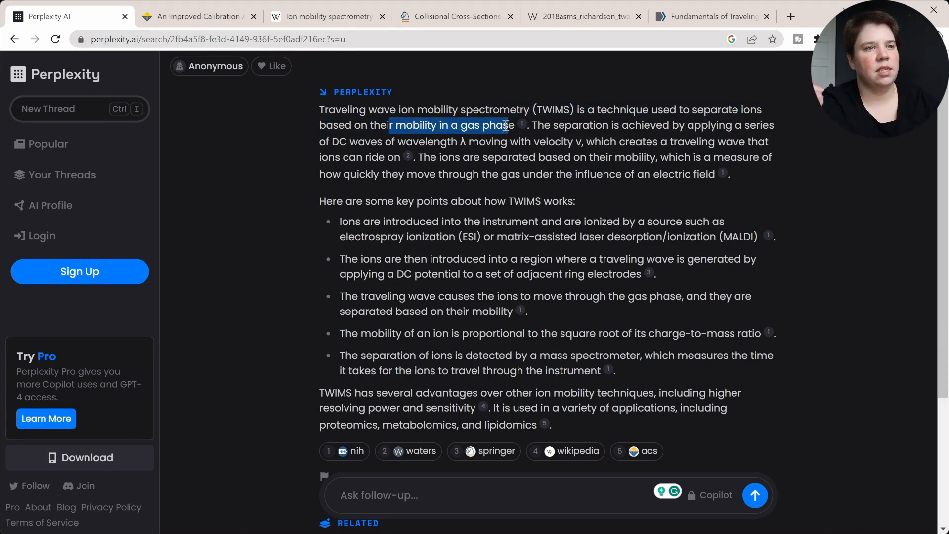
left_click(522, 152)
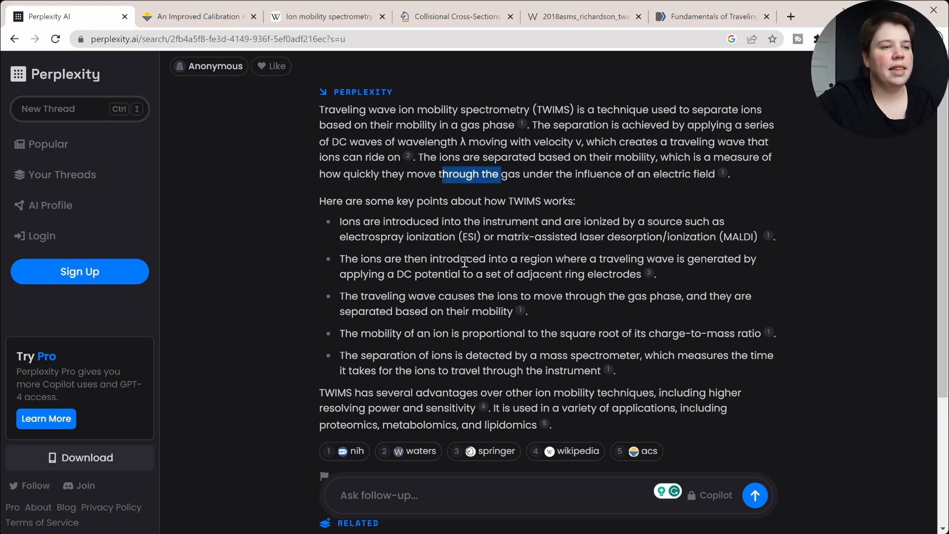
mouse_move(549, 450)
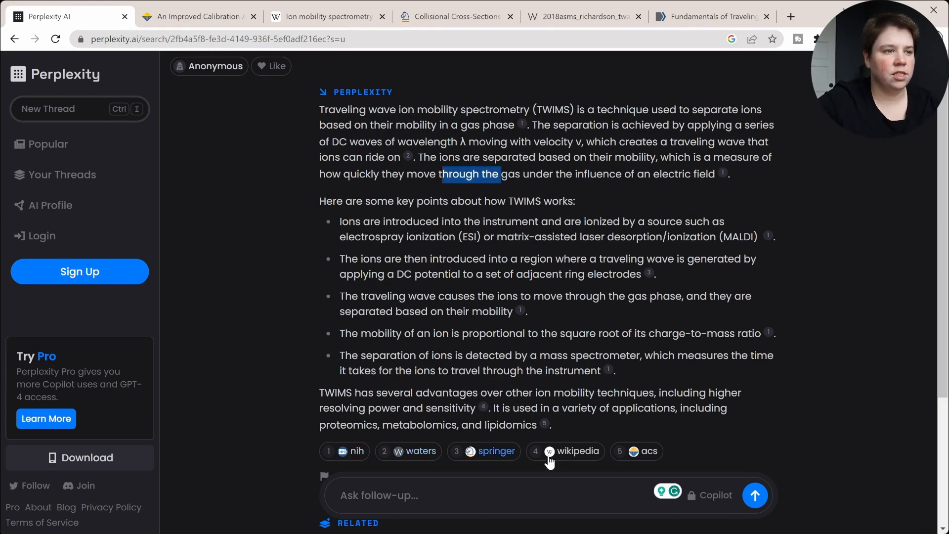
mouse_move(364, 336)
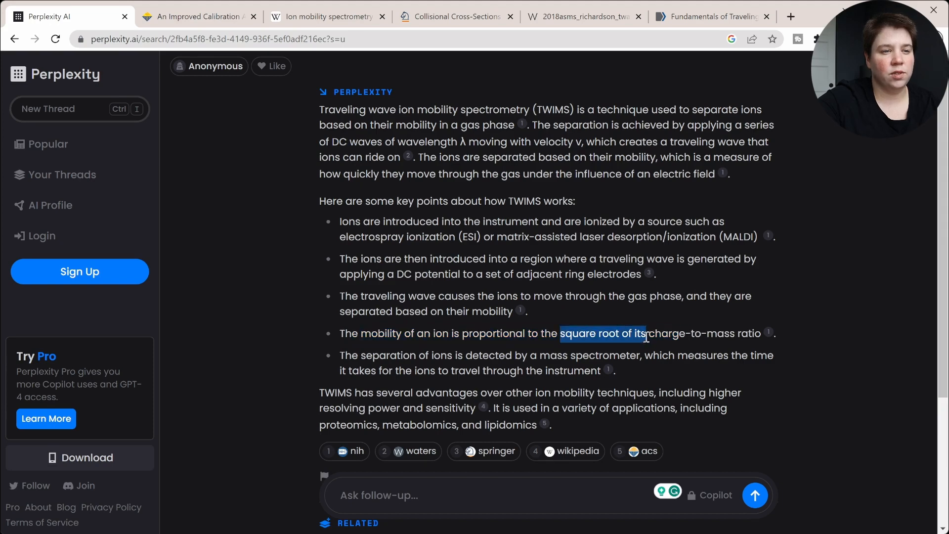
left_click(714, 345)
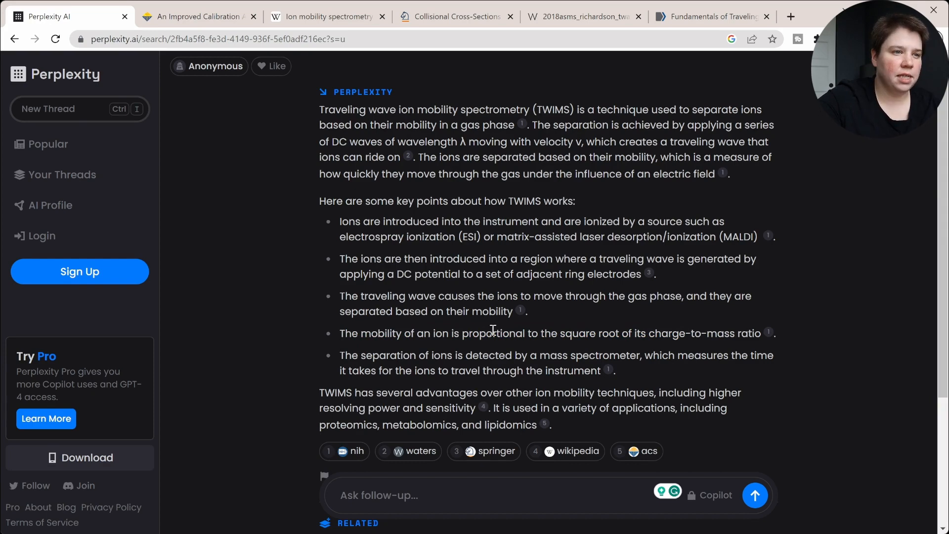
mouse_move(363, 358)
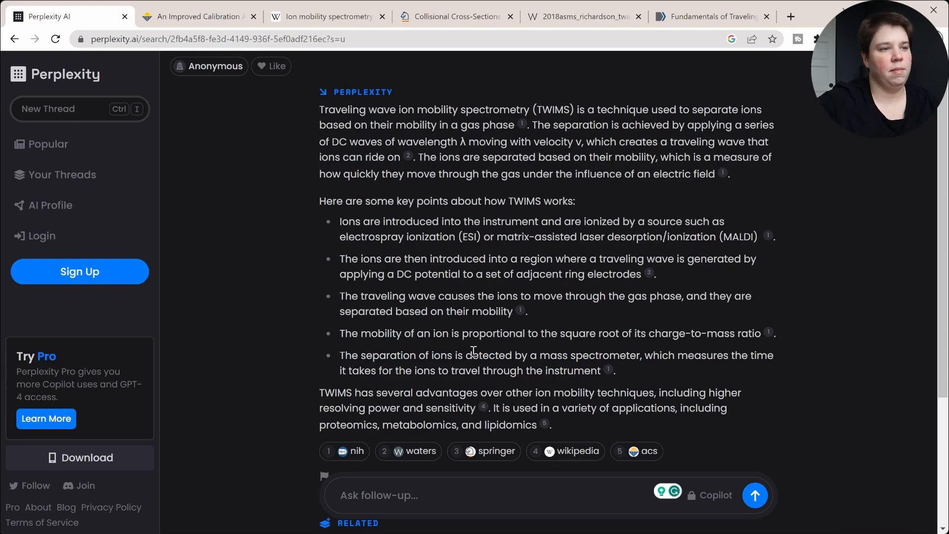
mouse_move(451, 389)
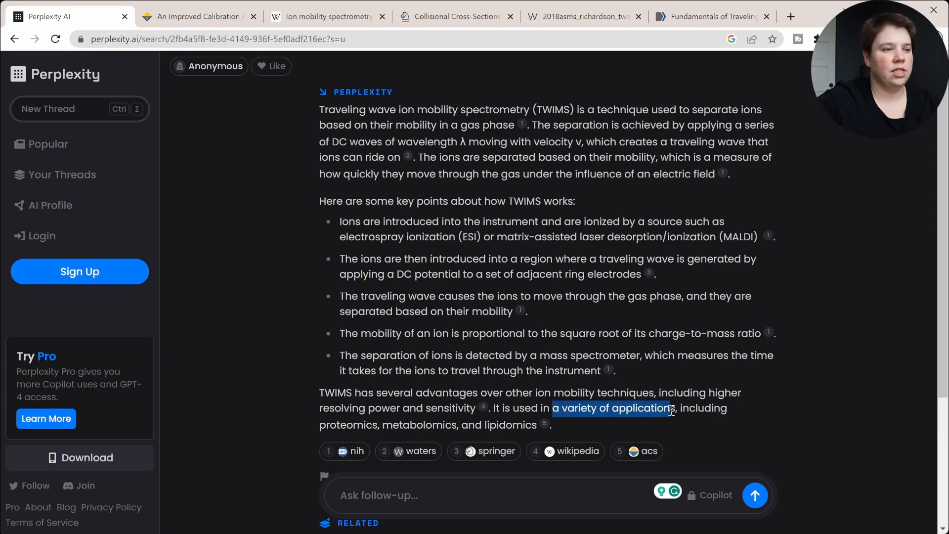
scroll("down", 3)
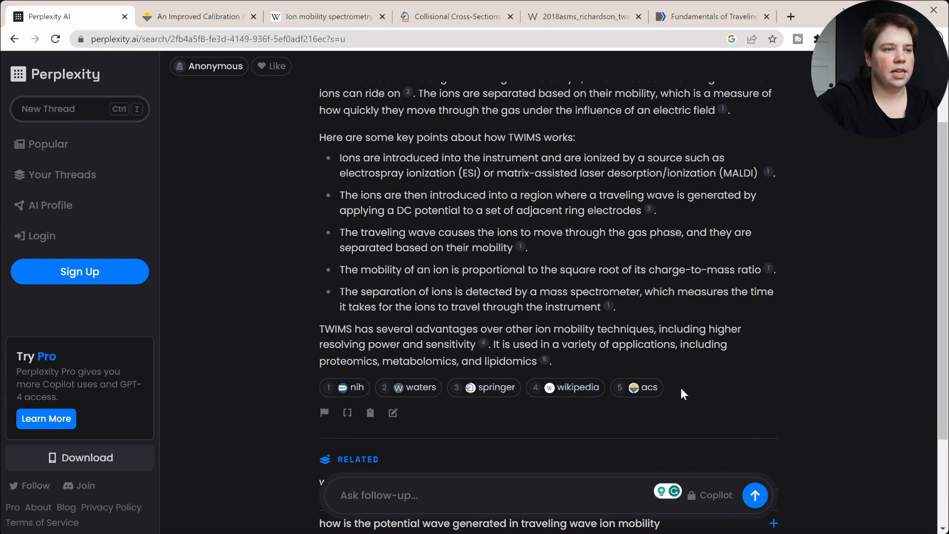
scroll("down", 3)
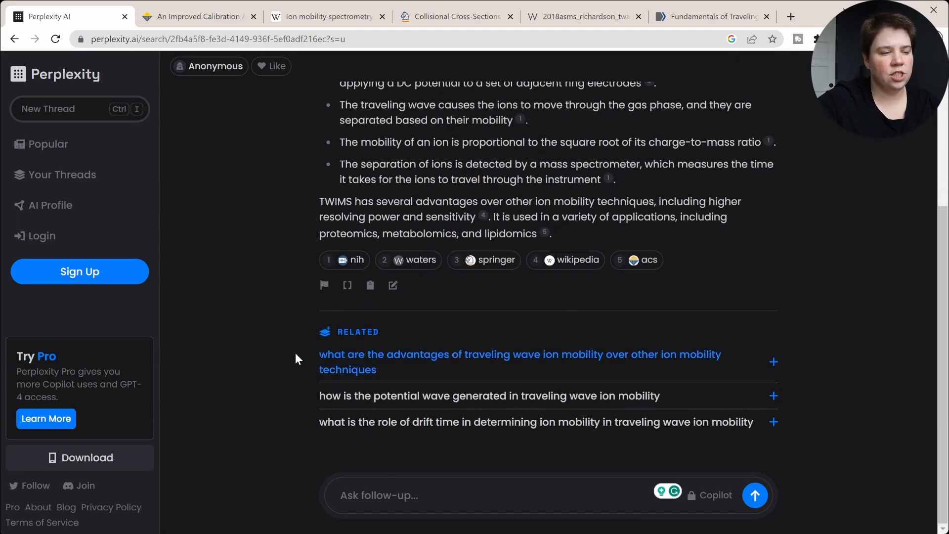
mouse_move(354, 401)
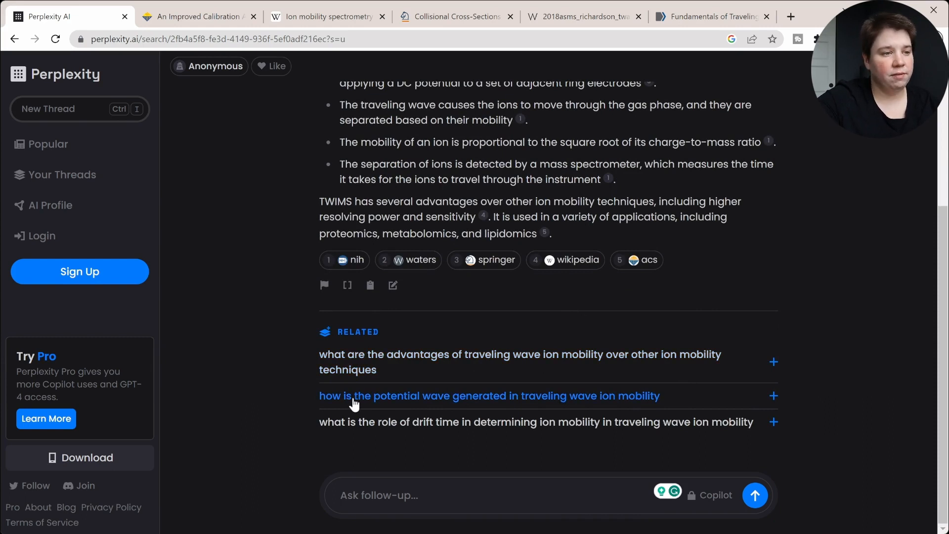
mouse_move(403, 422)
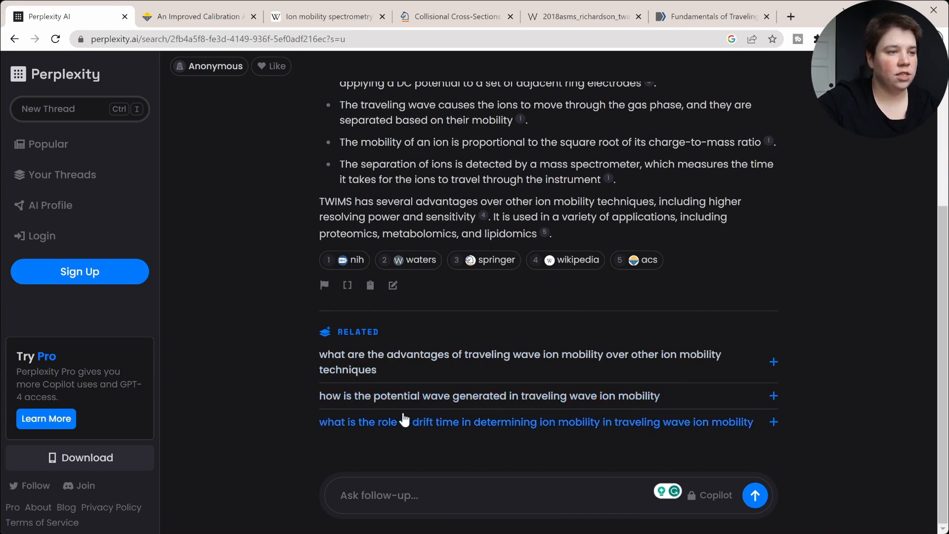
mouse_move(345, 423)
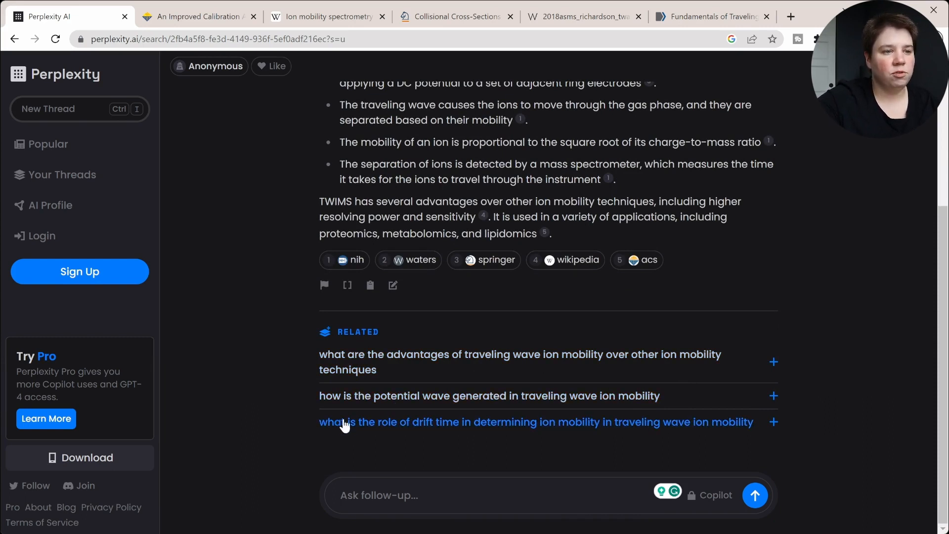
mouse_move(616, 434)
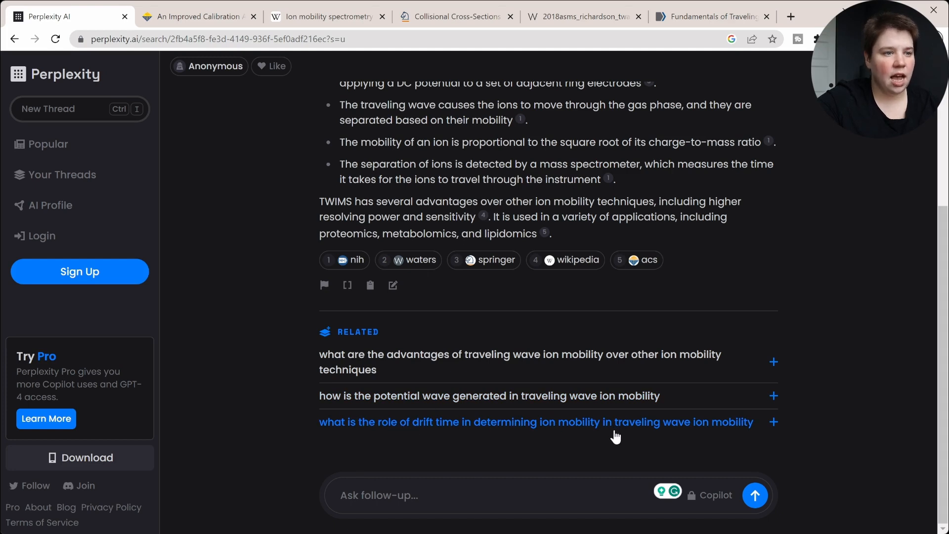
mouse_move(560, 422)
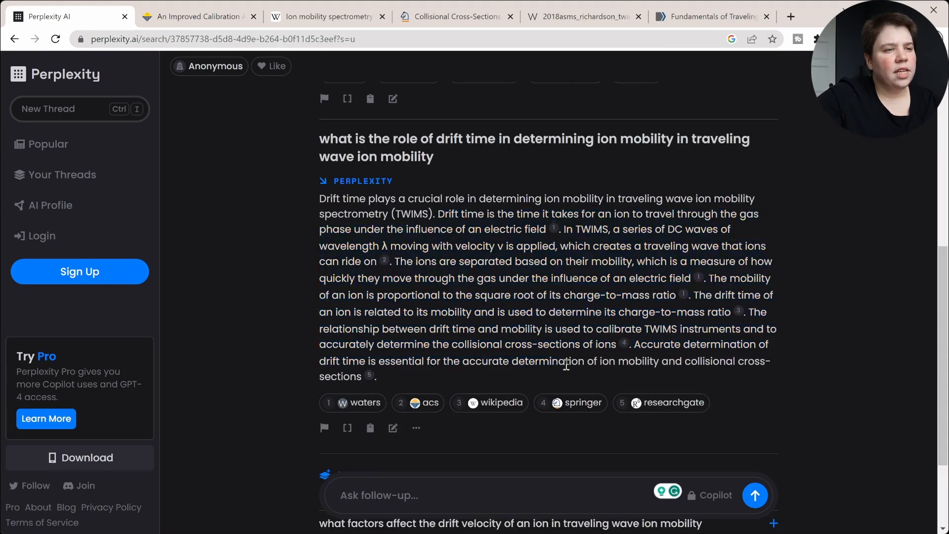
mouse_move(489, 402)
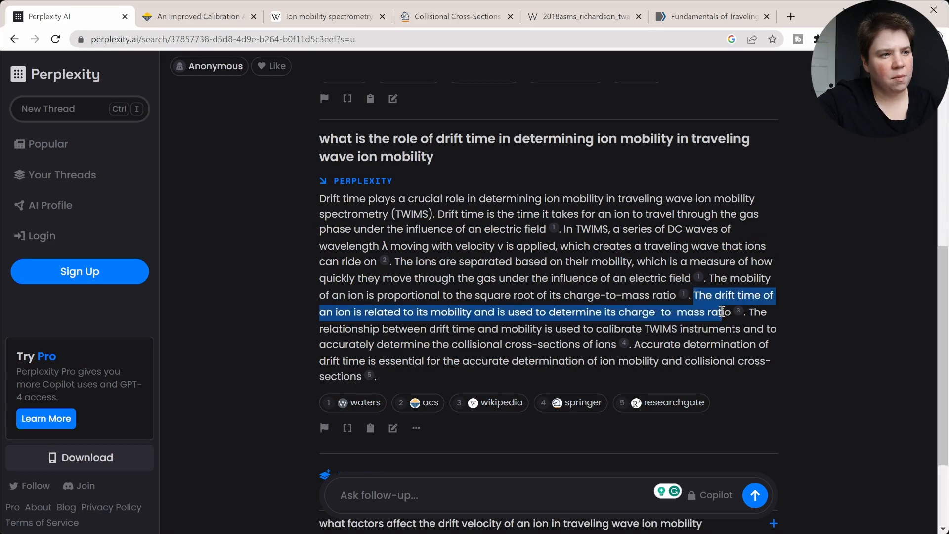
mouse_move(374, 316)
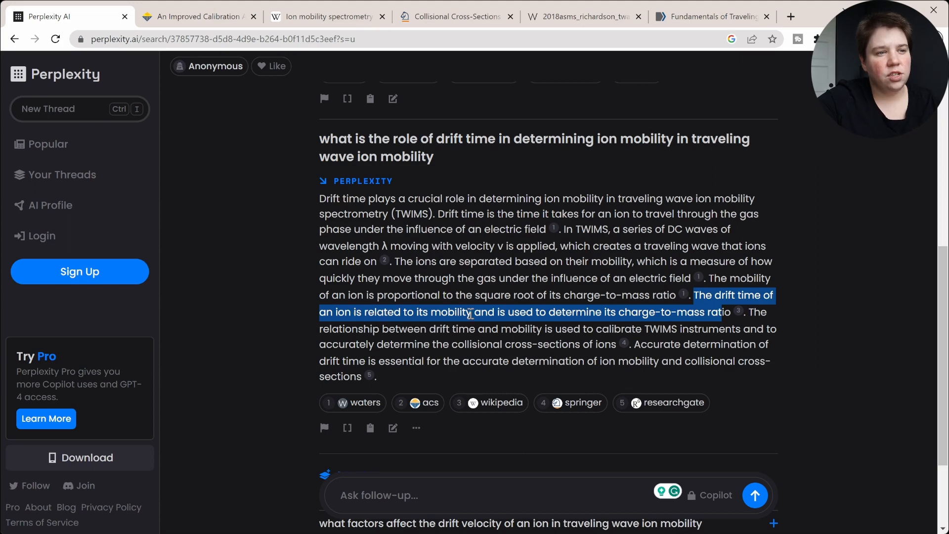
mouse_move(609, 312)
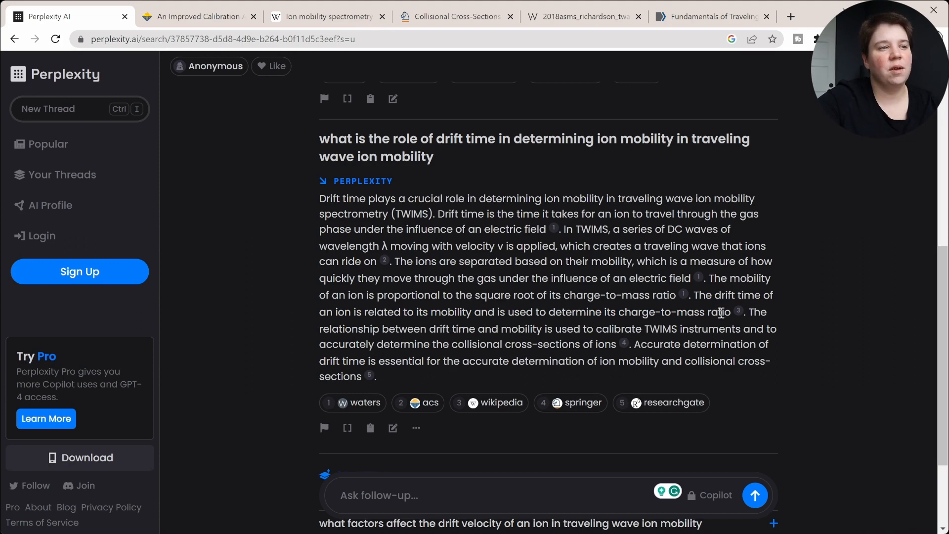
mouse_move(719, 307)
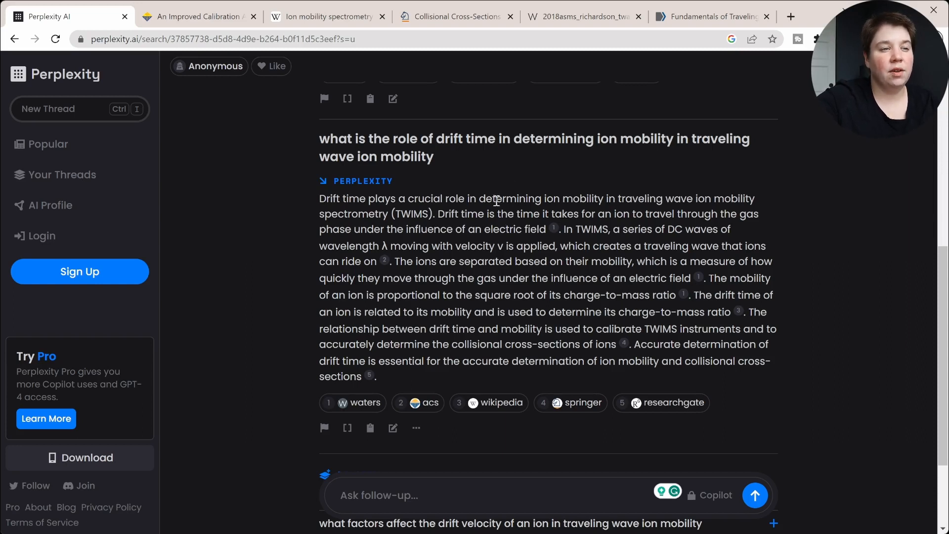
mouse_move(518, 414)
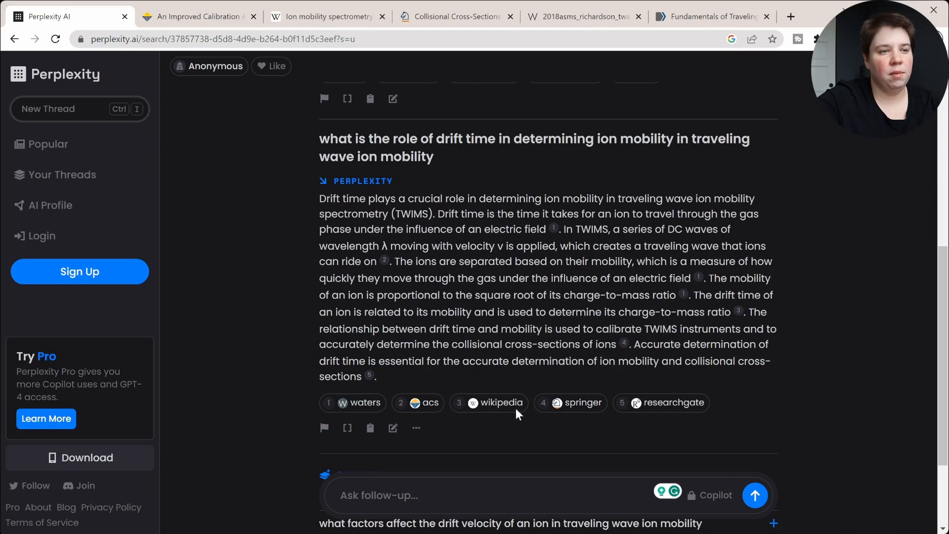
mouse_move(478, 408)
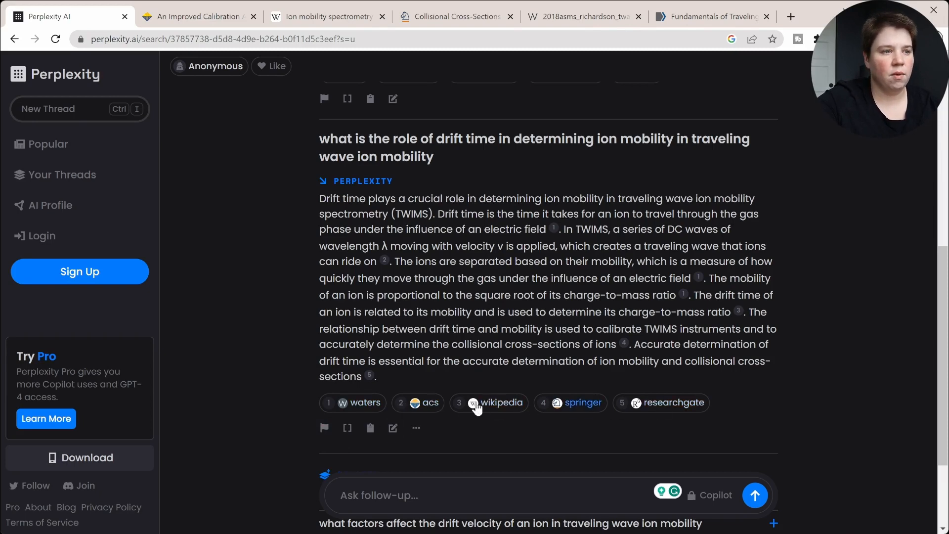
scroll("down", 3)
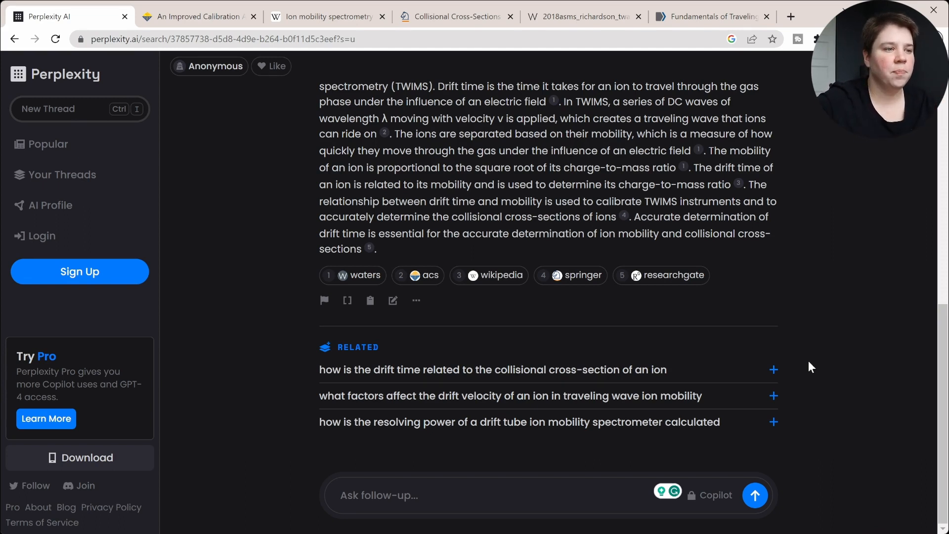
mouse_move(445, 437)
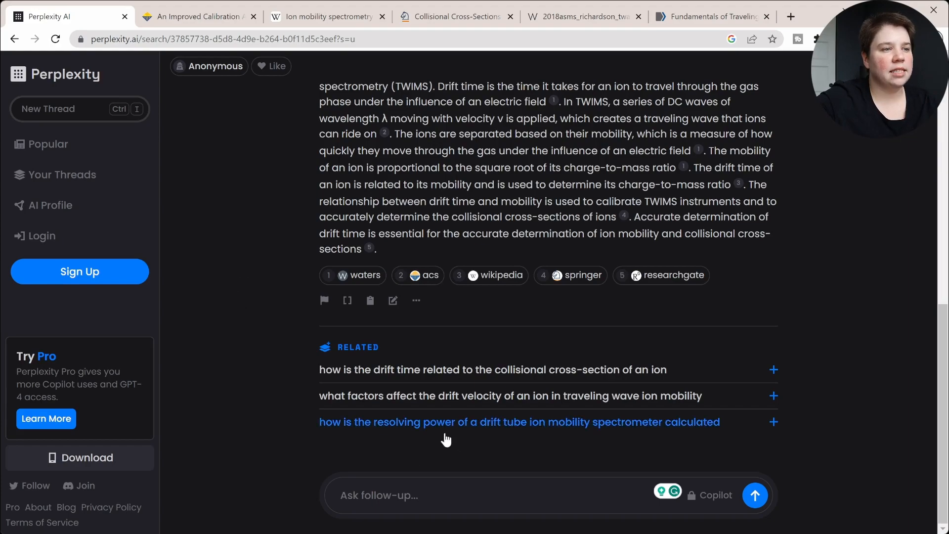
mouse_move(763, 346)
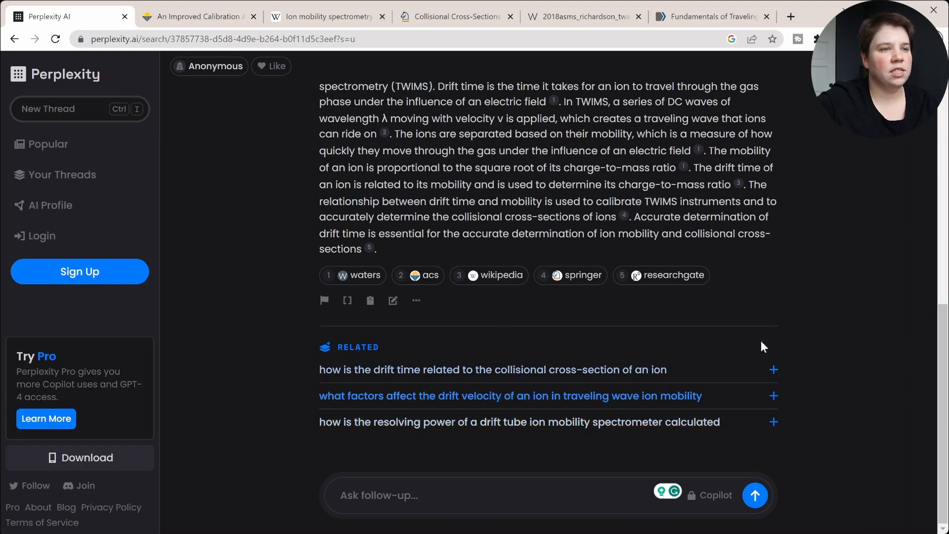
scroll("up", 3)
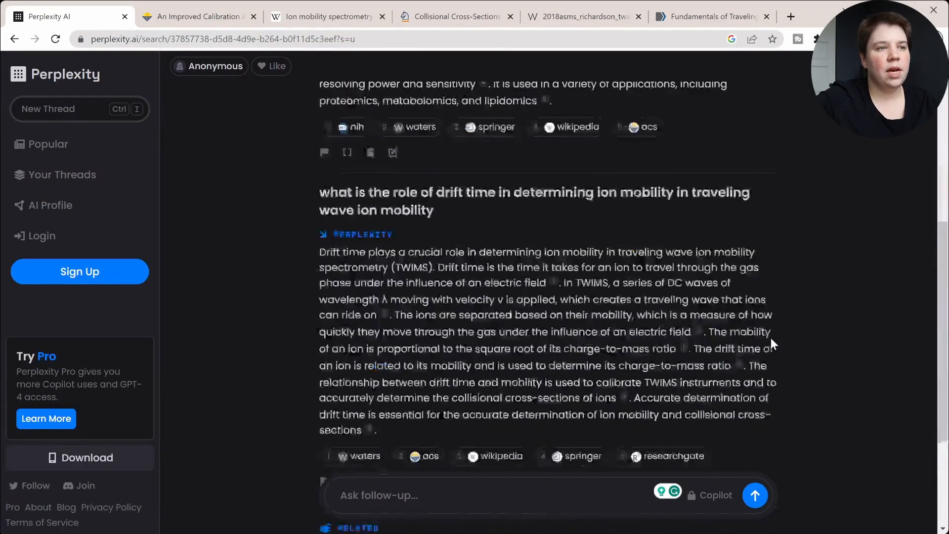
Set the Perplexity search focus to Academic.
scroll("up", 3)
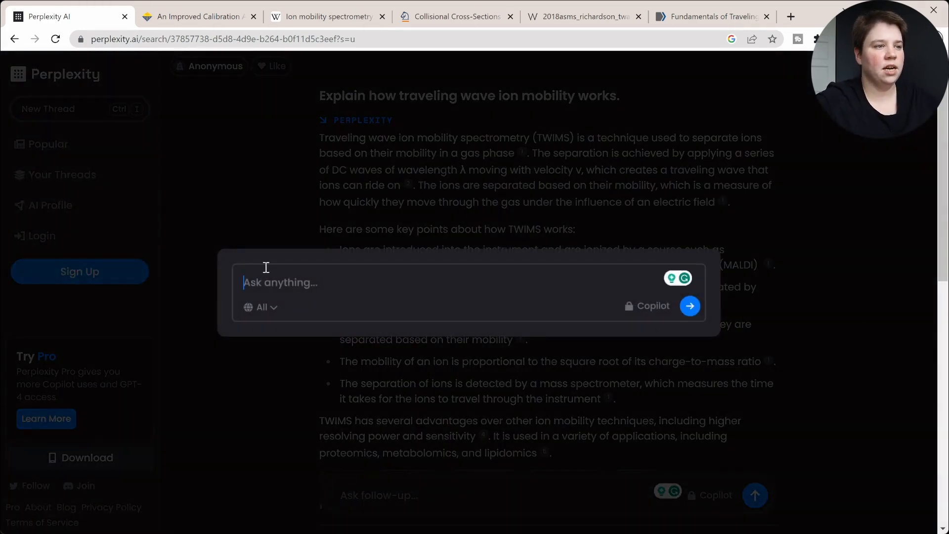
left_click(260, 307)
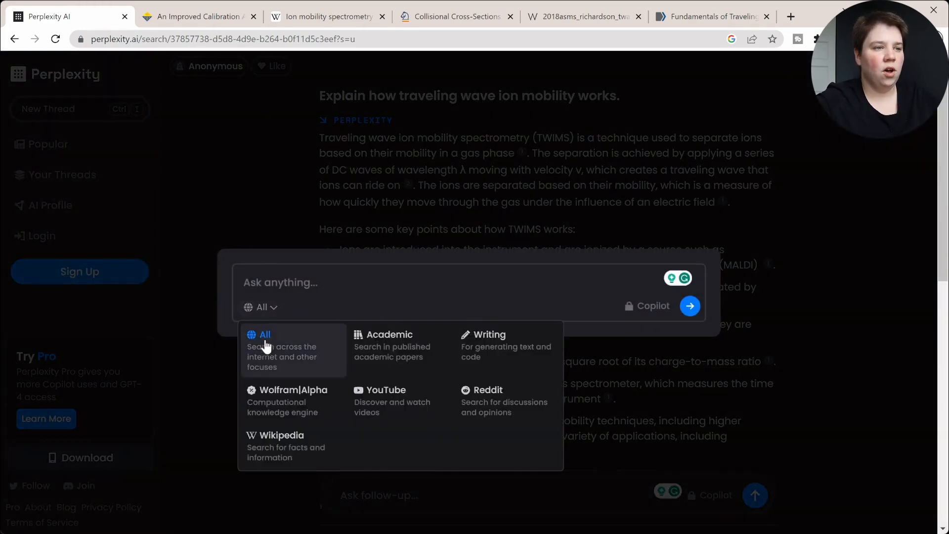
left_click(384, 334)
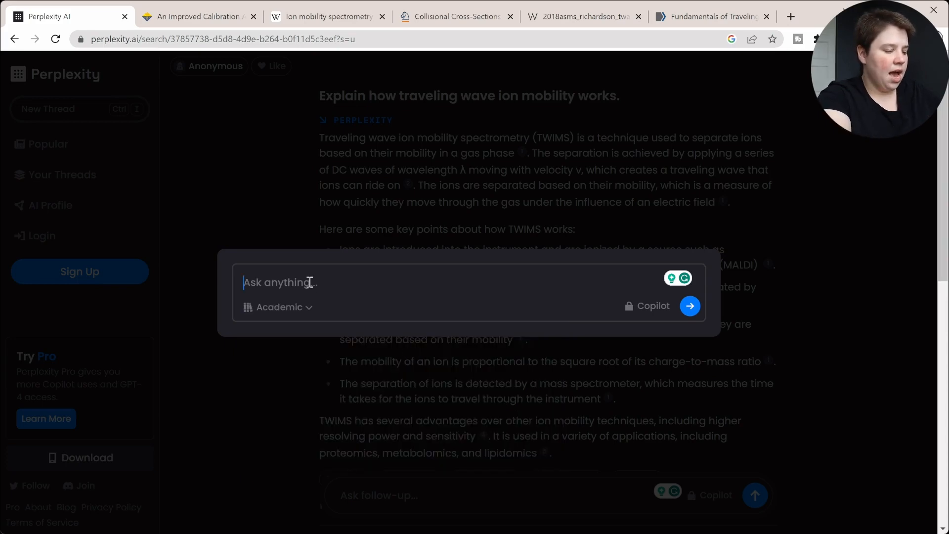
Ask for recent articles on steroid isomer separation by ion mobility and open citation 1.
type("What are the most recent articles on the separation of steroid isomers in ion mobility spectrometry?")
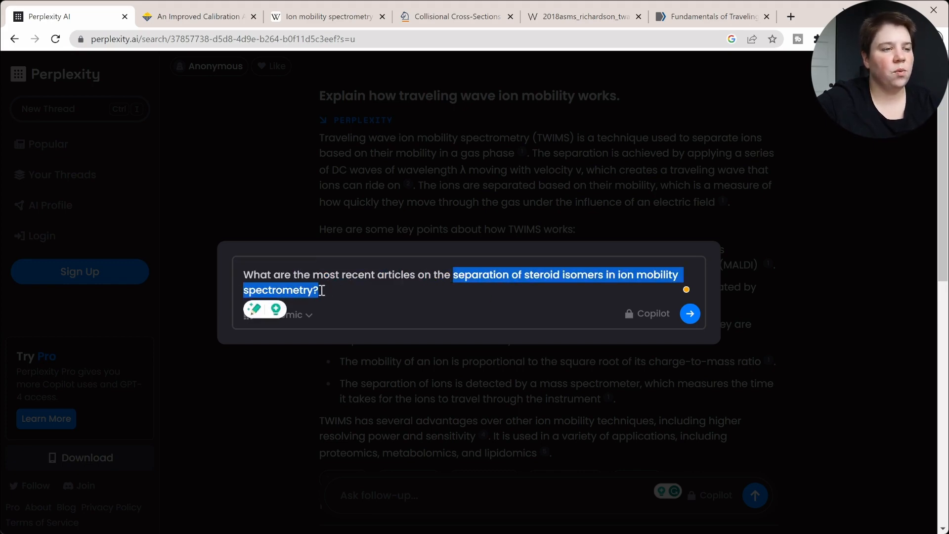
left_click(632, 286)
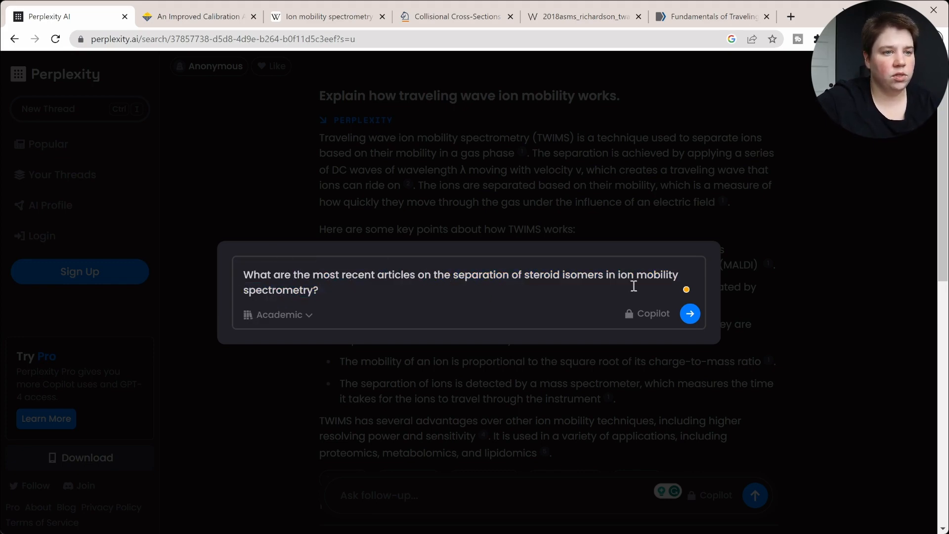
left_click(689, 313)
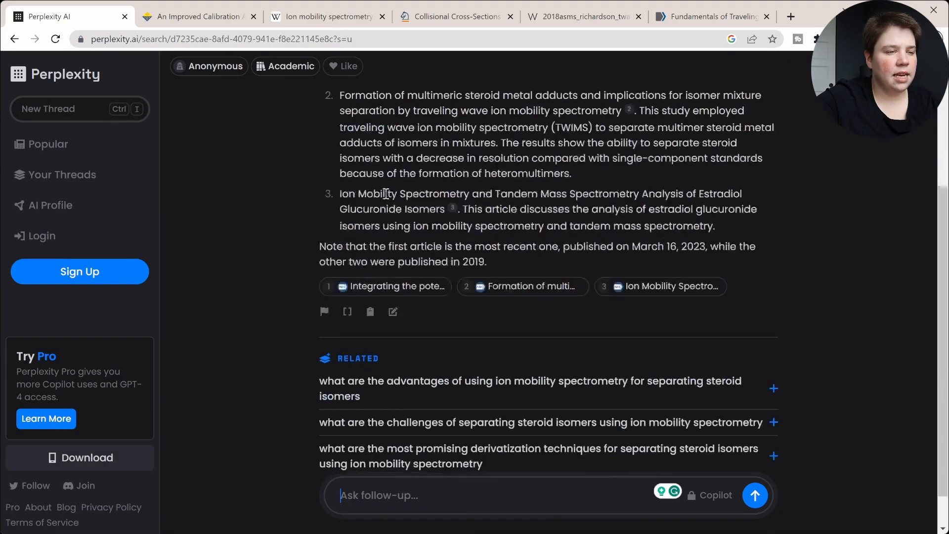
scroll("down", 3)
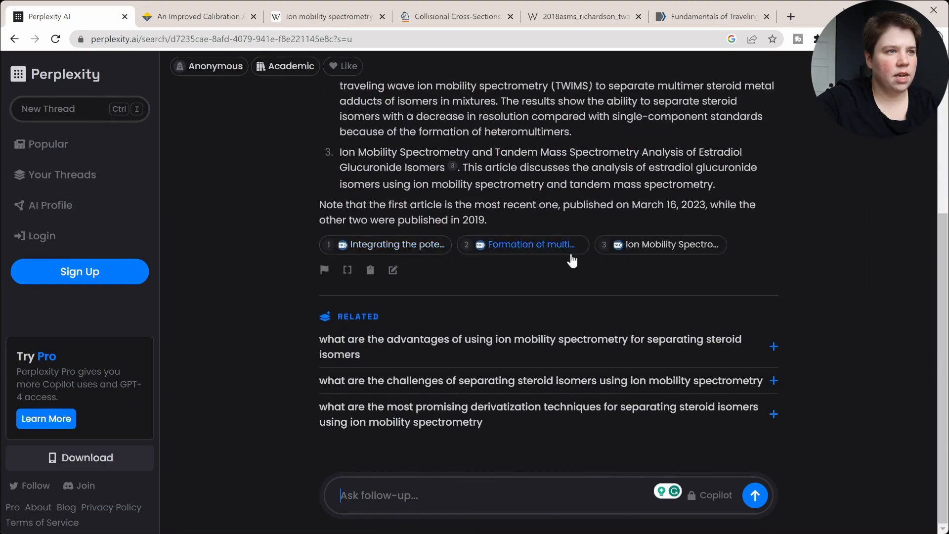
left_click(526, 245)
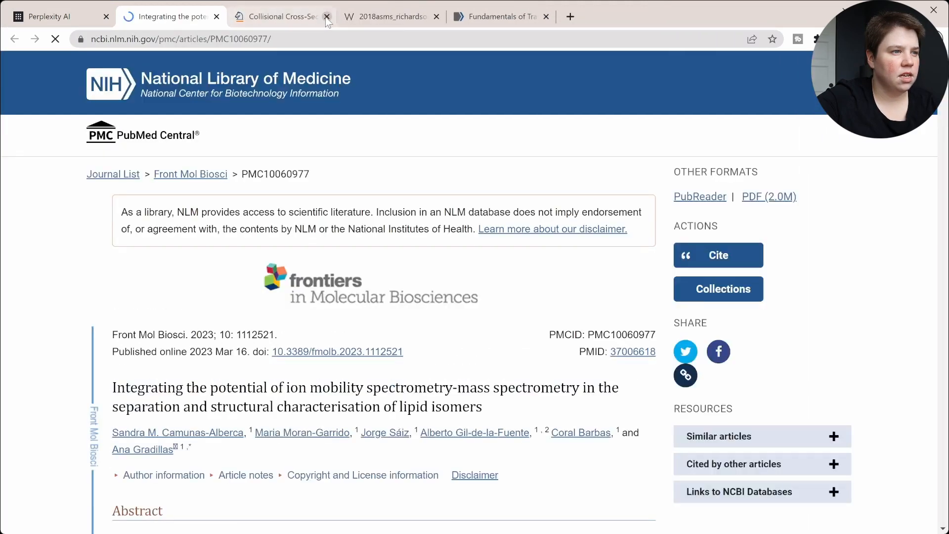
Close an earlier reference tab and step through 'steroid' matches in the PMC article.
left_click(327, 16)
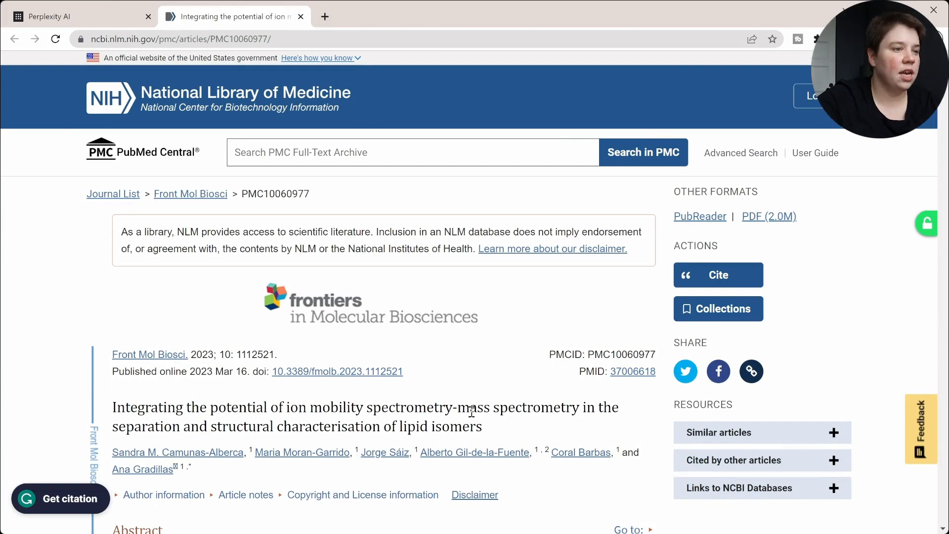
mouse_move(238, 425)
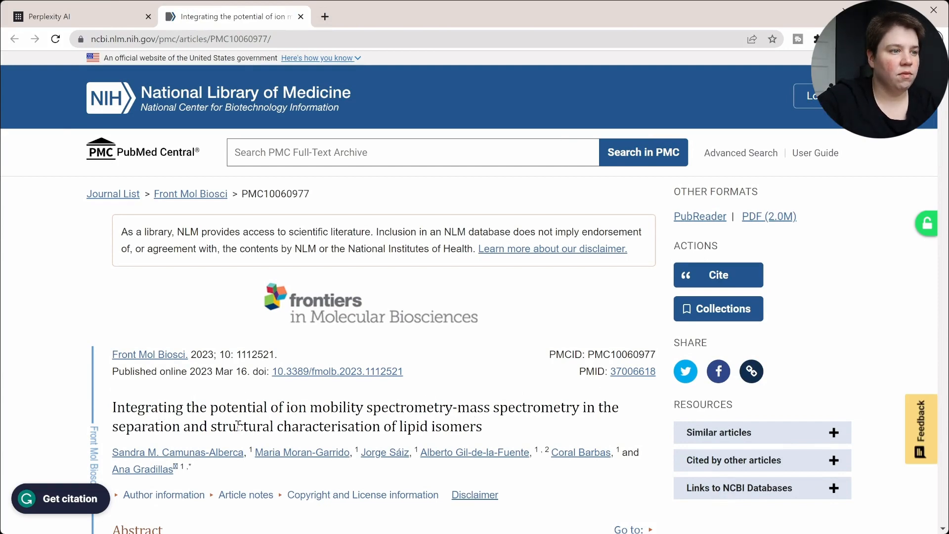
scroll("down", 3)
type("steroid")
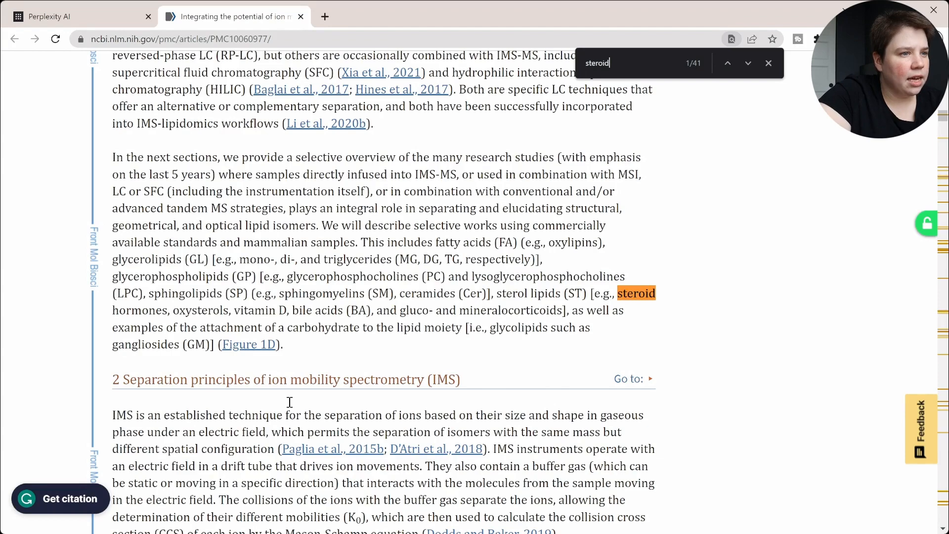
left_click(748, 62)
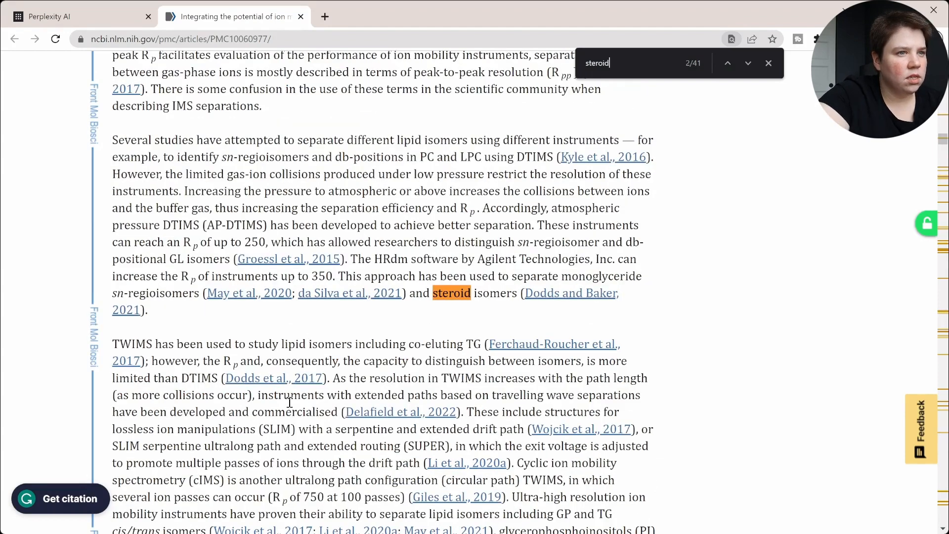
left_click(747, 63)
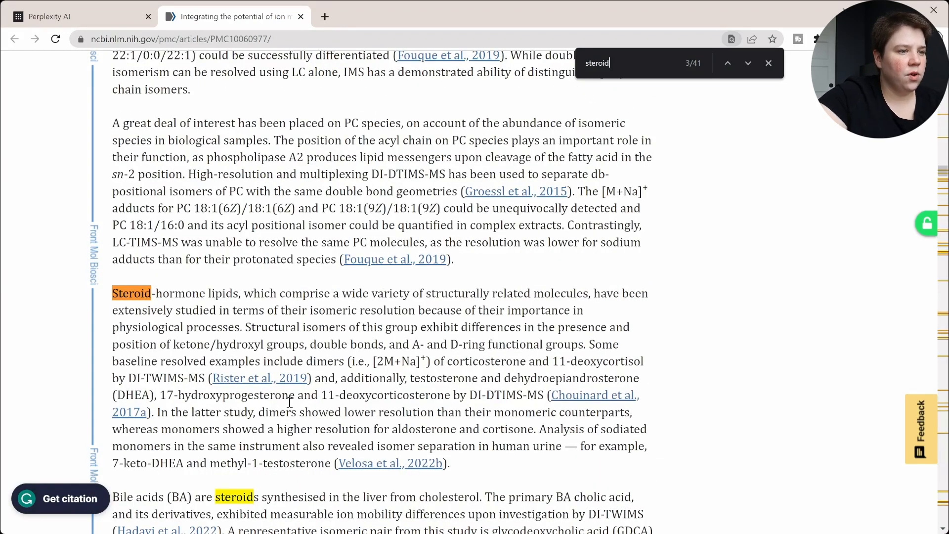
left_click(748, 62)
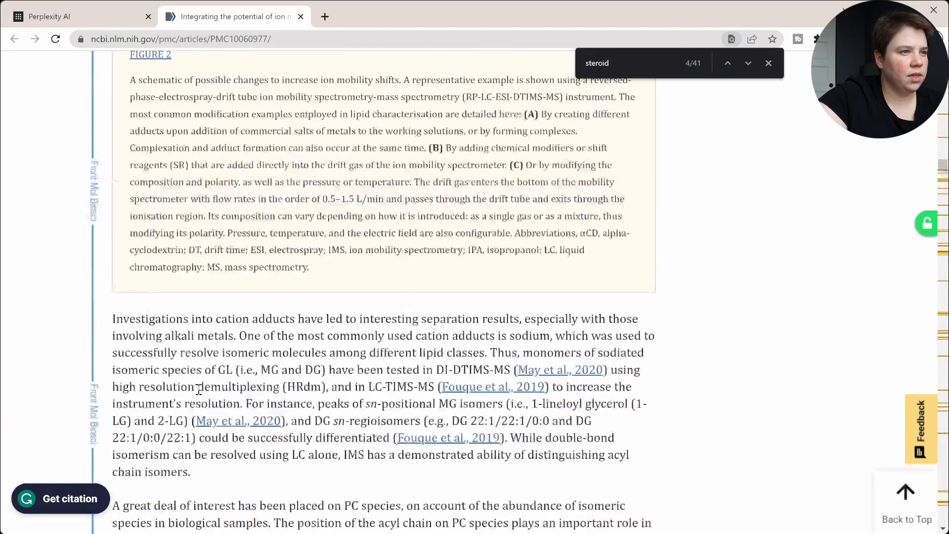
Scroll back to the article's top and return to the Perplexity answer.
scroll("up", 3)
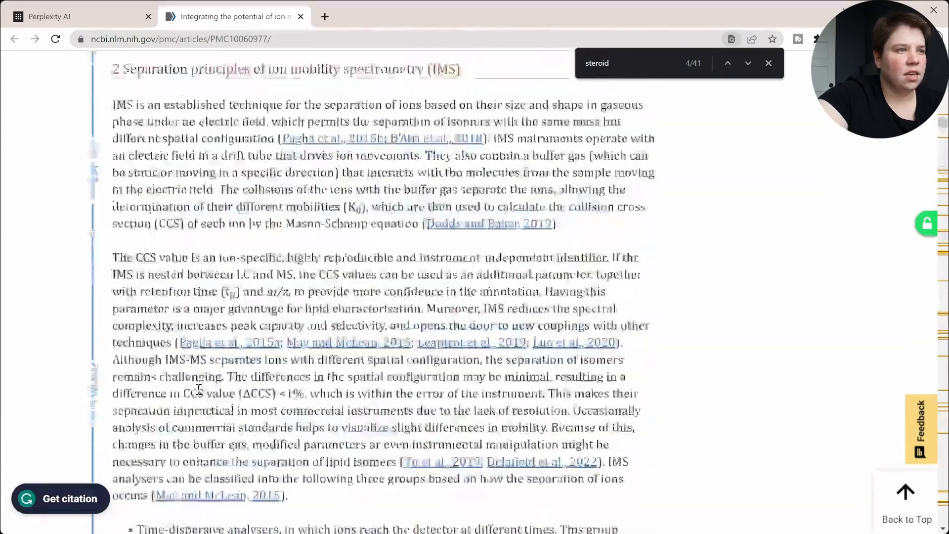
scroll("up", 3)
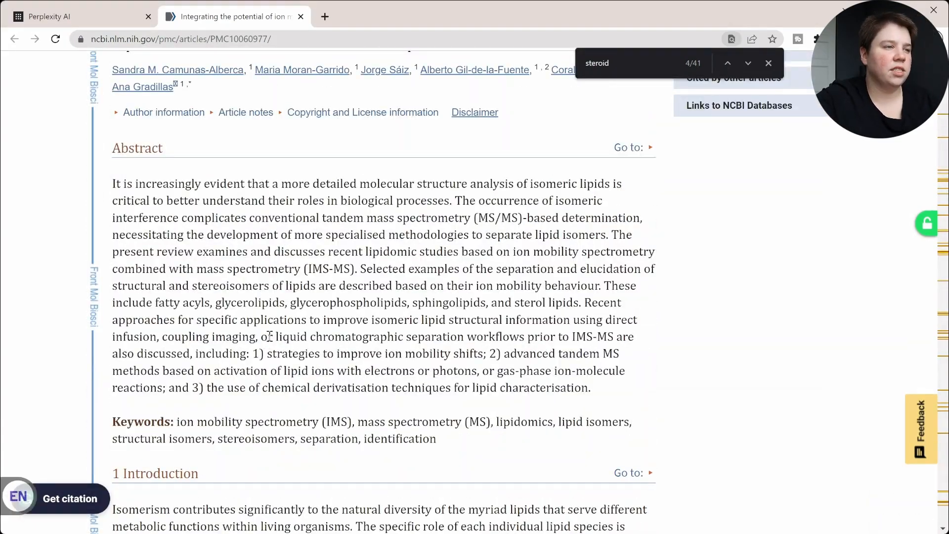
scroll("up", 3)
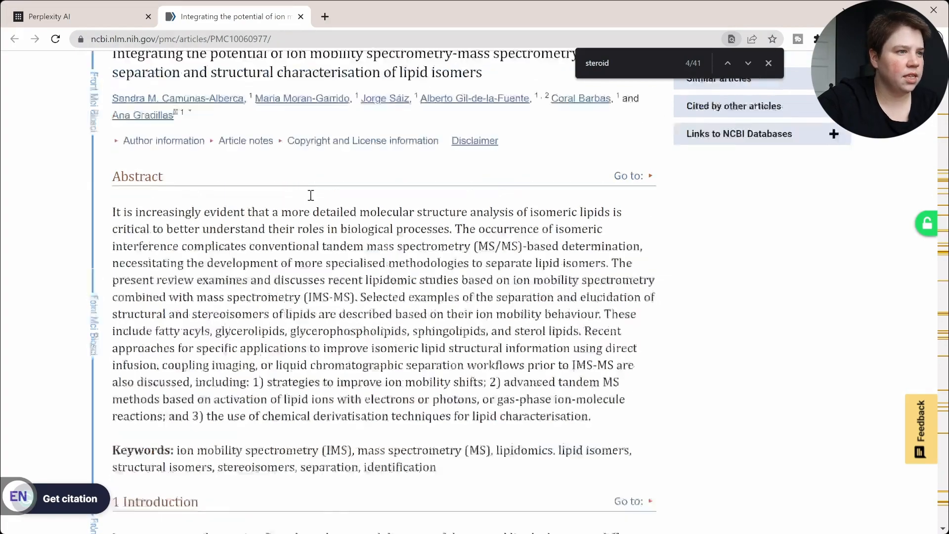
scroll("up", 3)
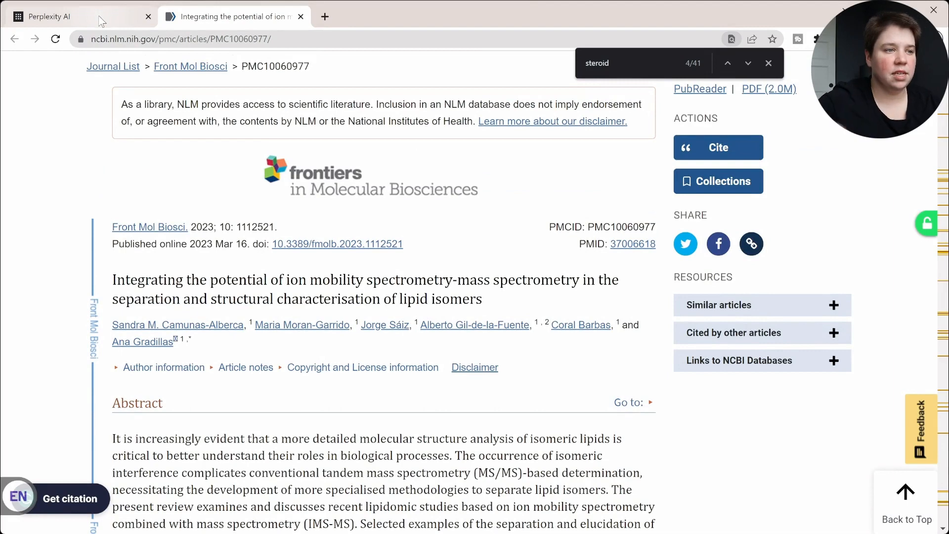
mouse_move(91, 32)
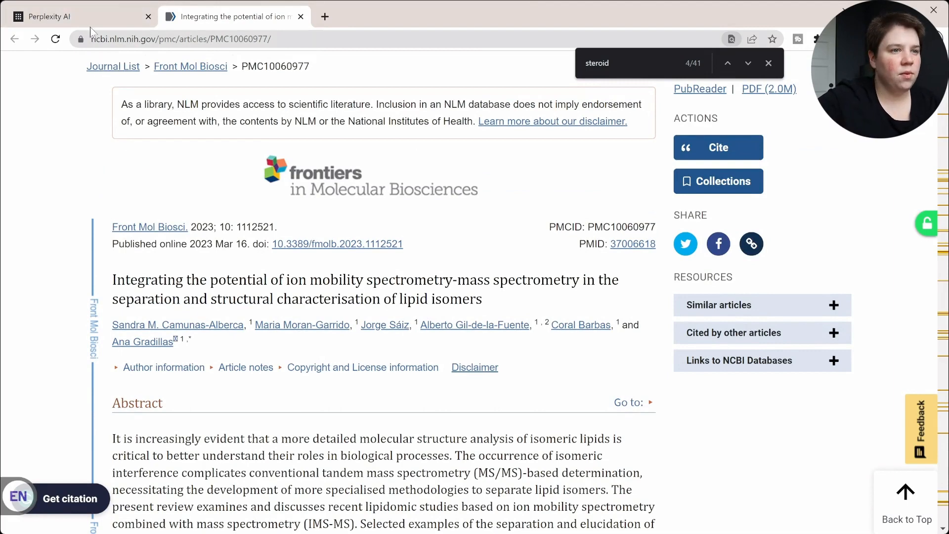
left_click(72, 16)
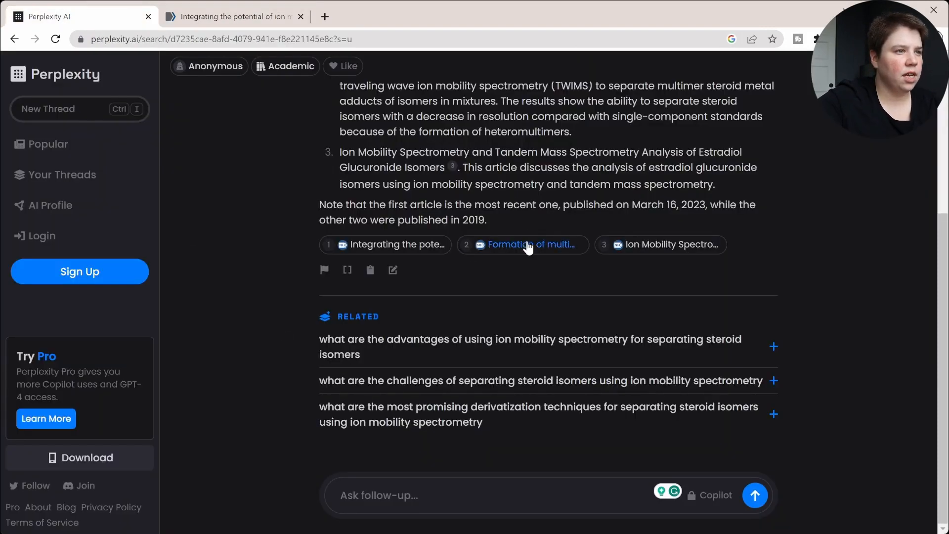
left_click(523, 245)
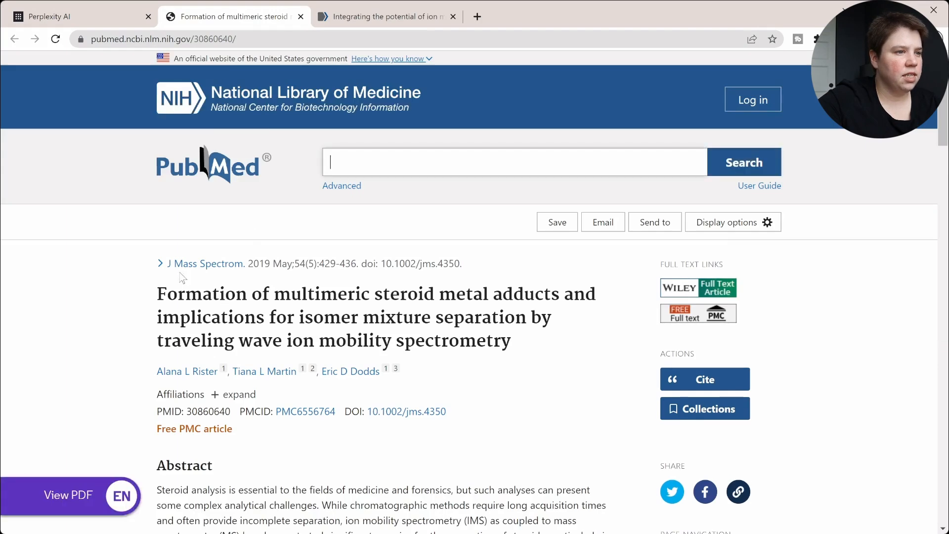
scroll("down", 3)
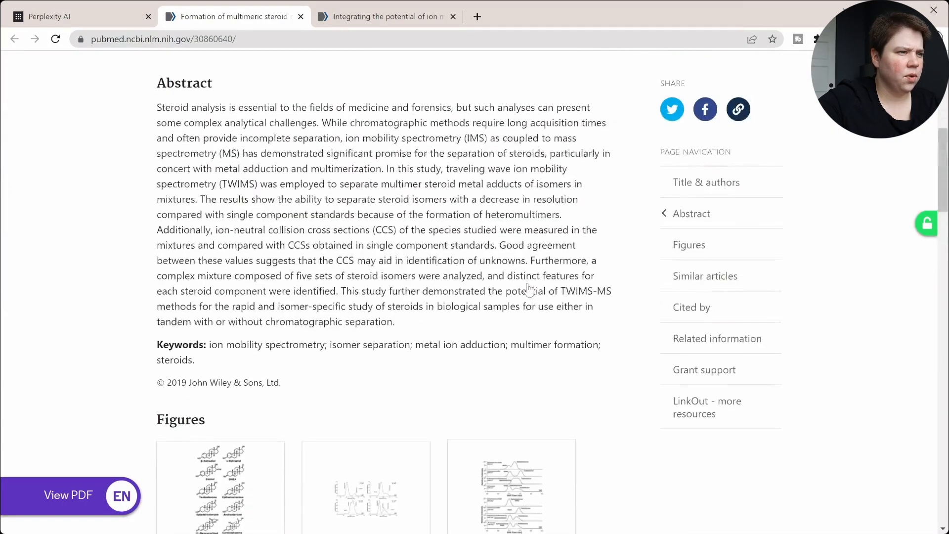
scroll("up", 3)
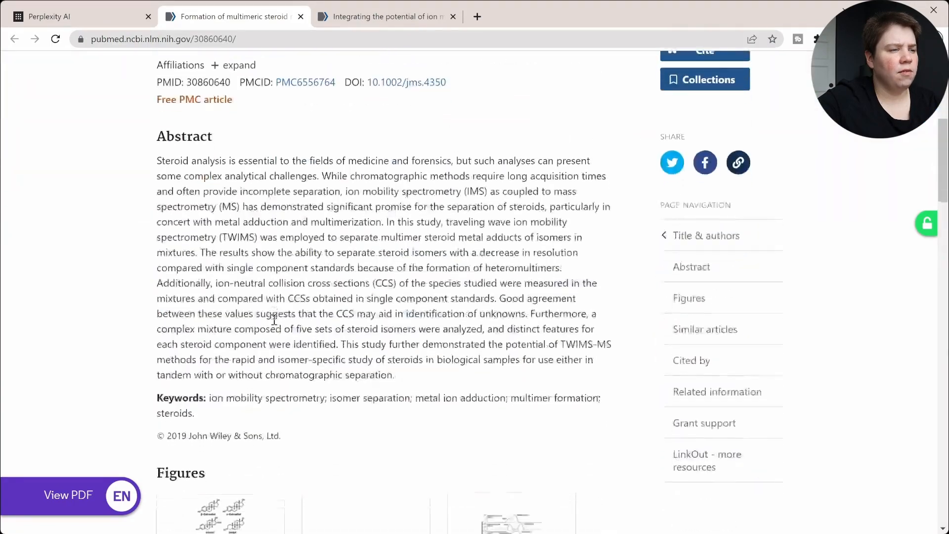
scroll("up", 3)
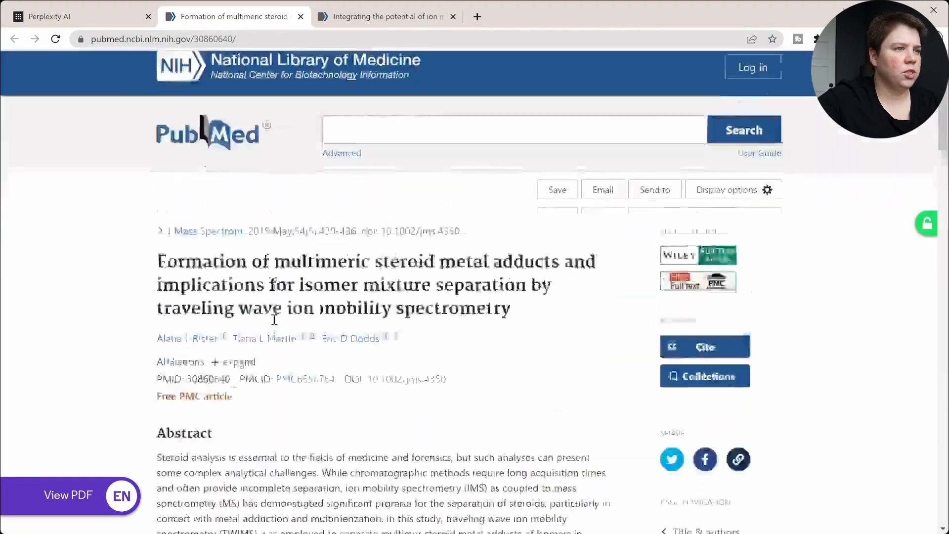
Review the three cited steroid isomer articles, clearing highlights on the first title and second summary.
left_click(73, 16)
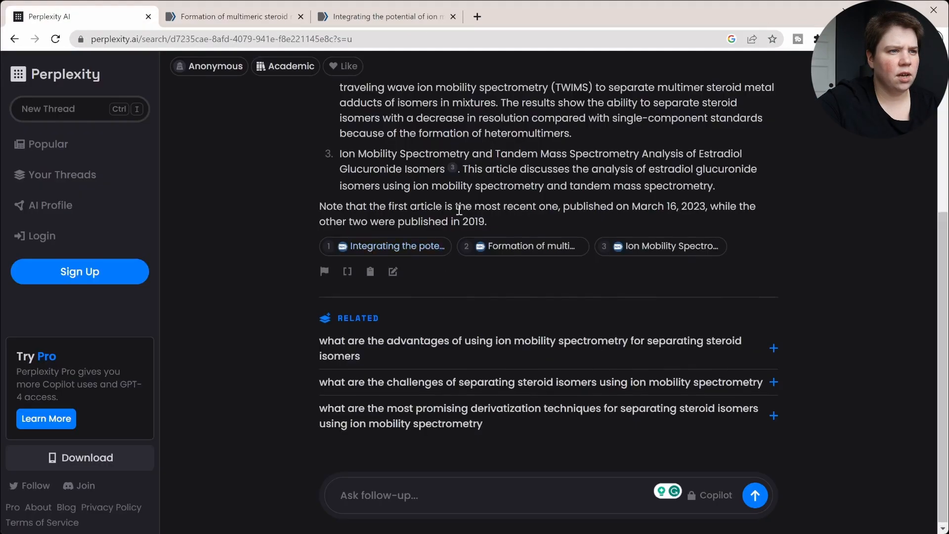
scroll("up", 3)
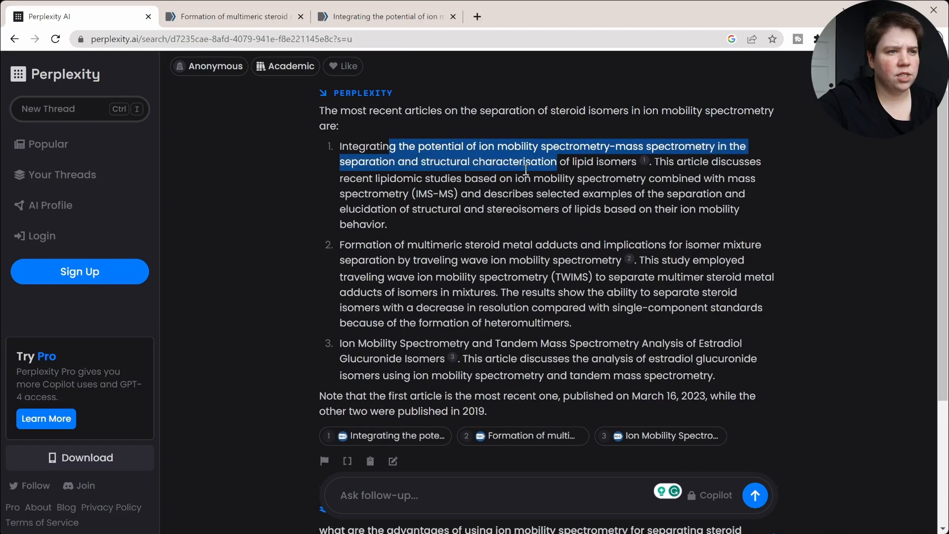
left_click(587, 162)
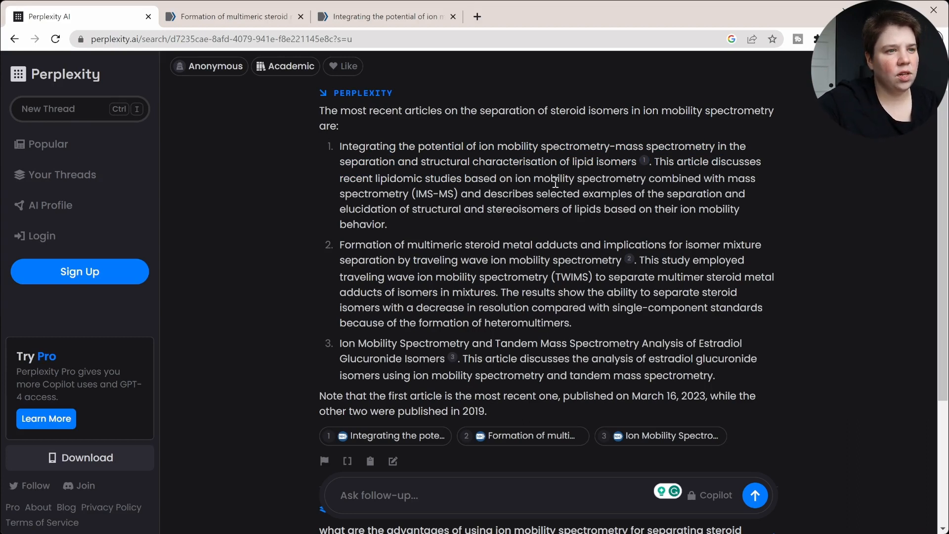
mouse_move(365, 193)
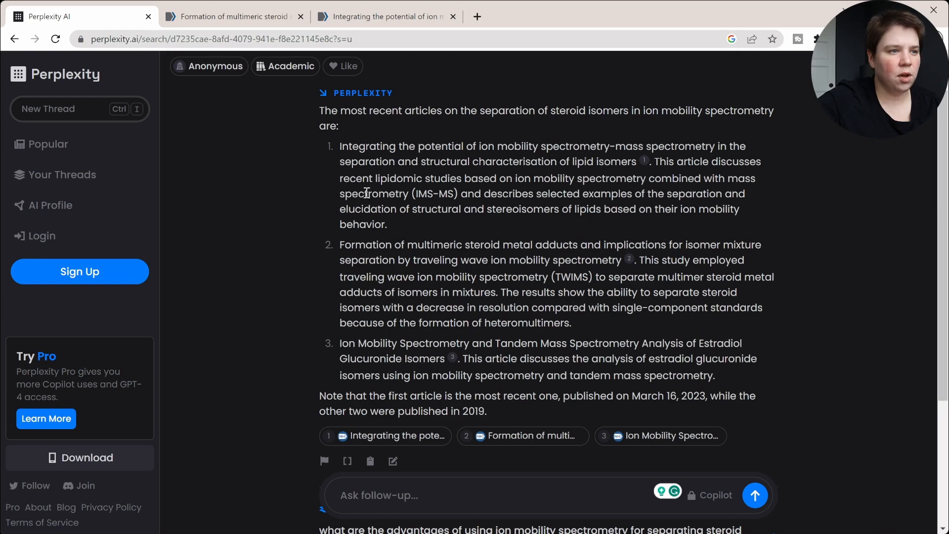
scroll("down", 3)
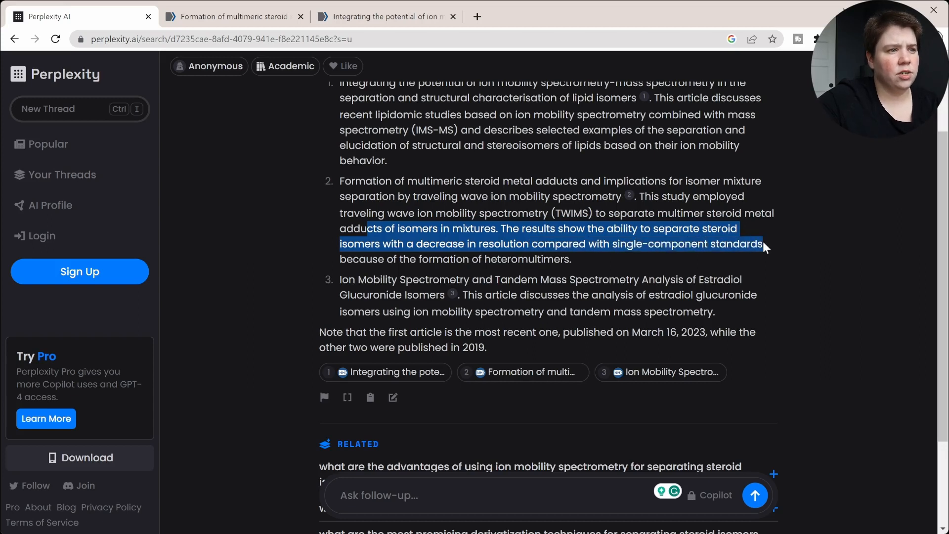
left_click(387, 263)
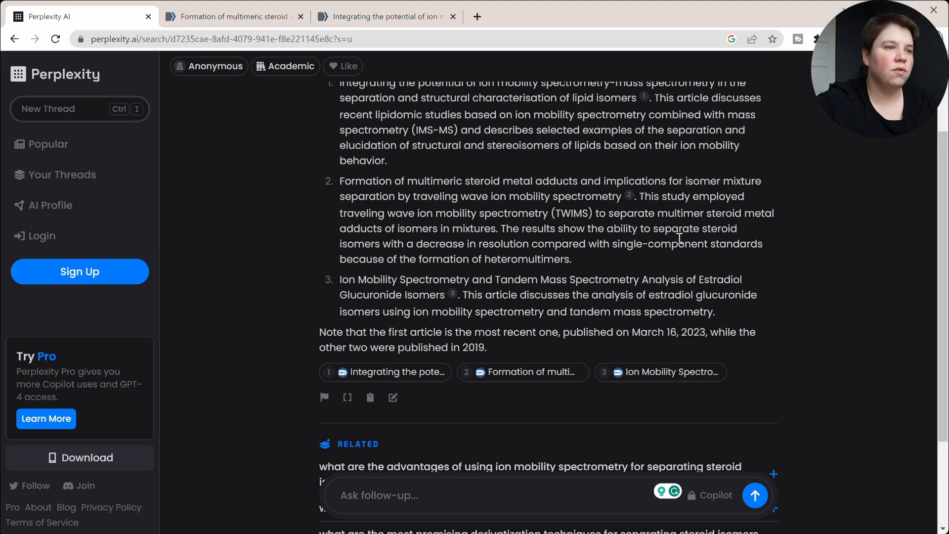
mouse_move(345, 277)
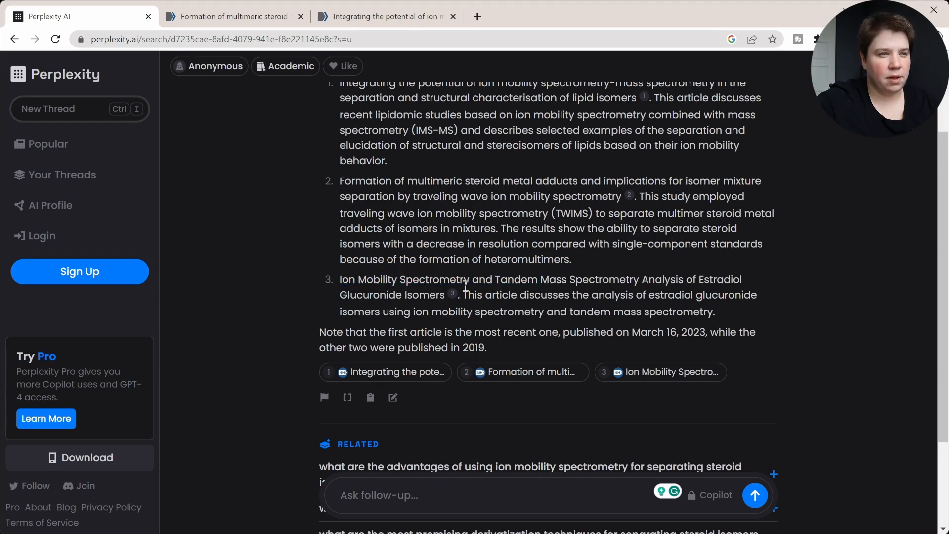
mouse_move(737, 283)
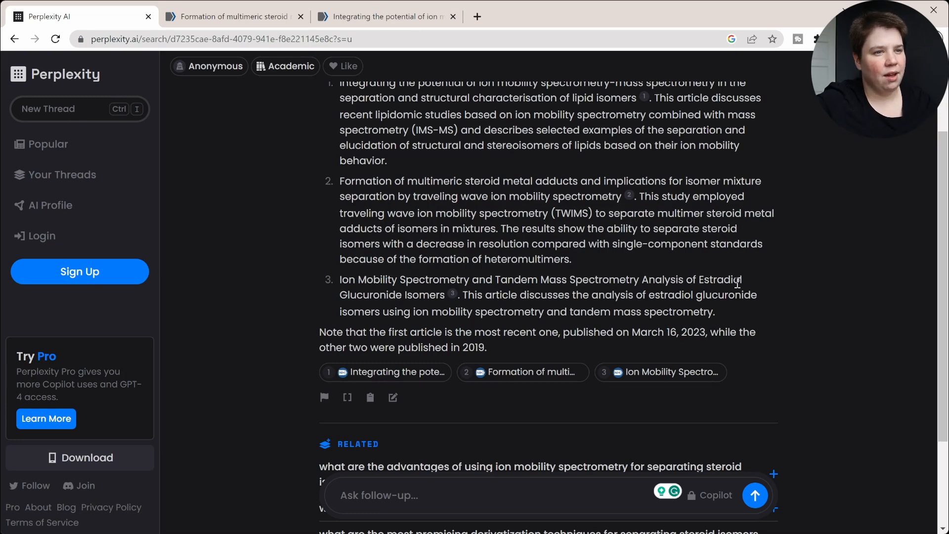
mouse_move(679, 238)
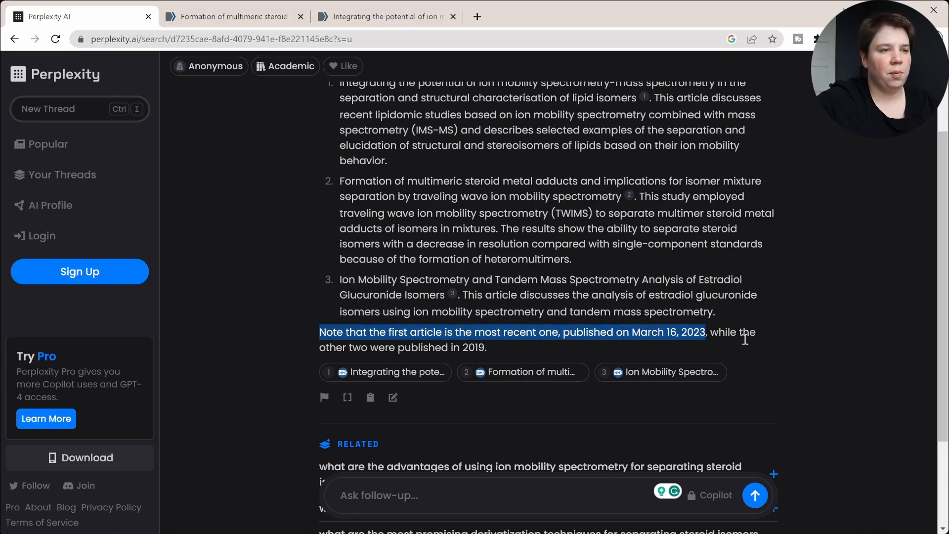
mouse_move(480, 289)
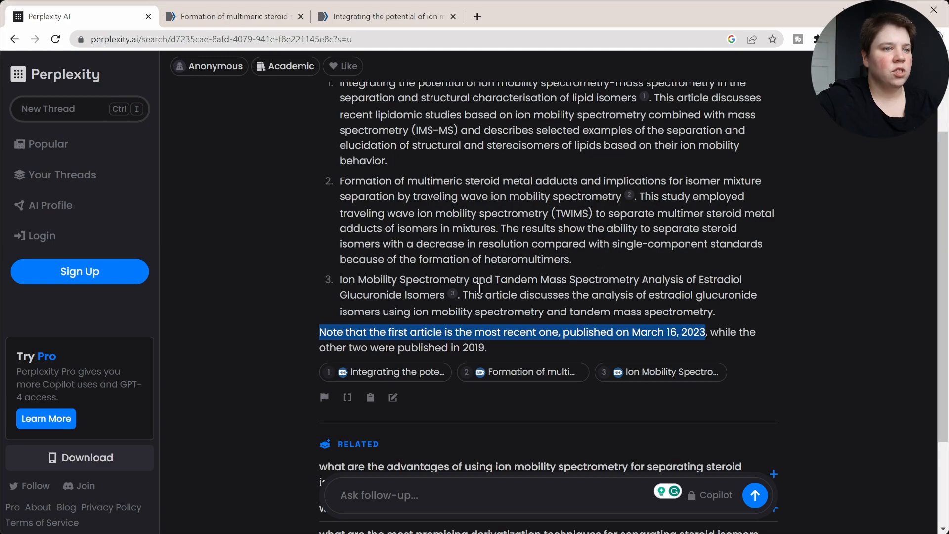
scroll("down", 3)
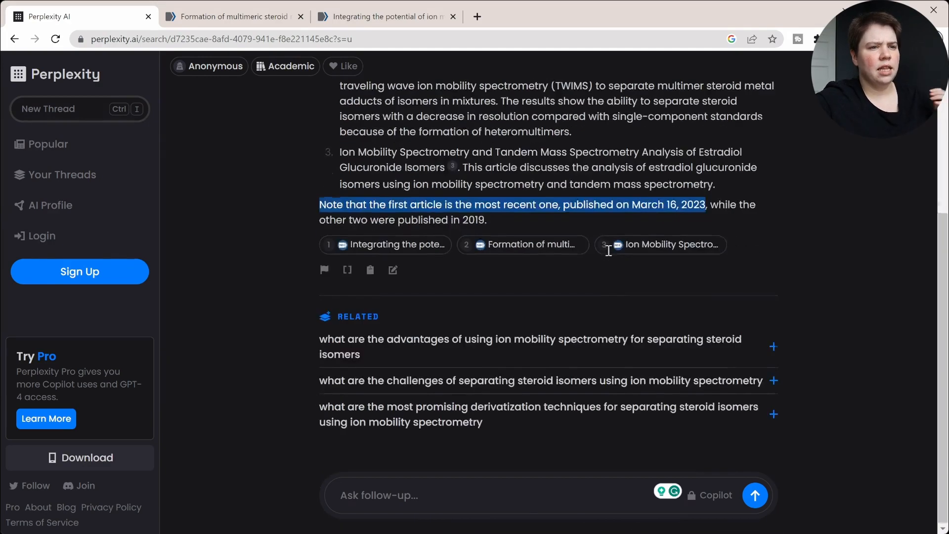
mouse_move(579, 363)
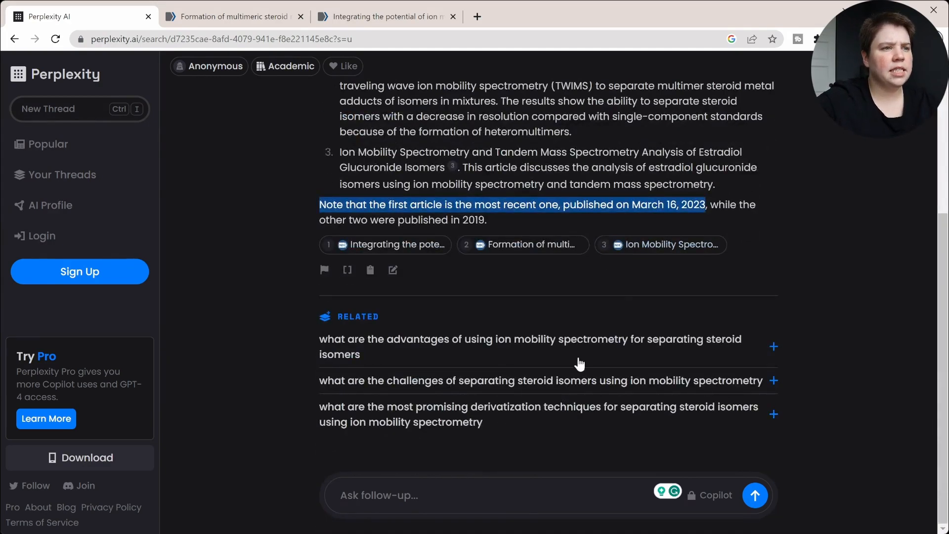
scroll("up", 3)
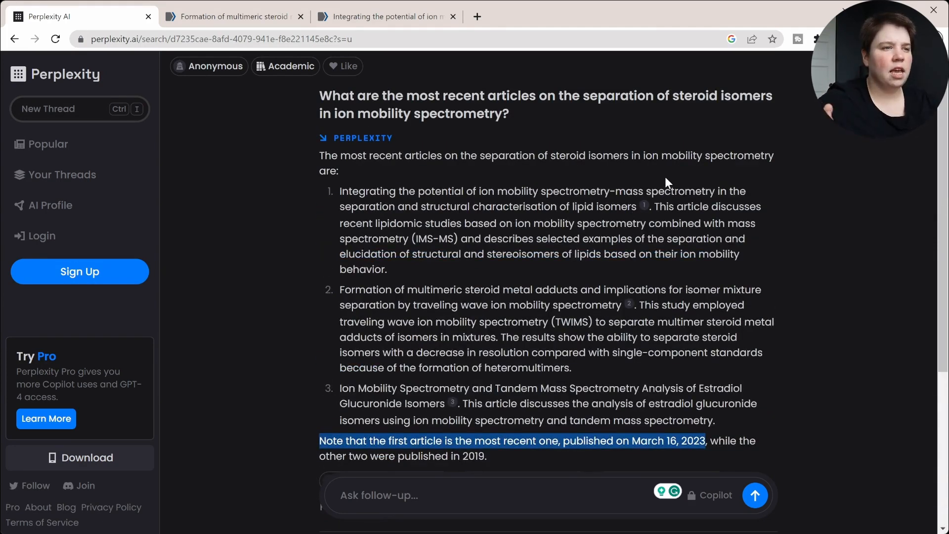
mouse_move(639, 189)
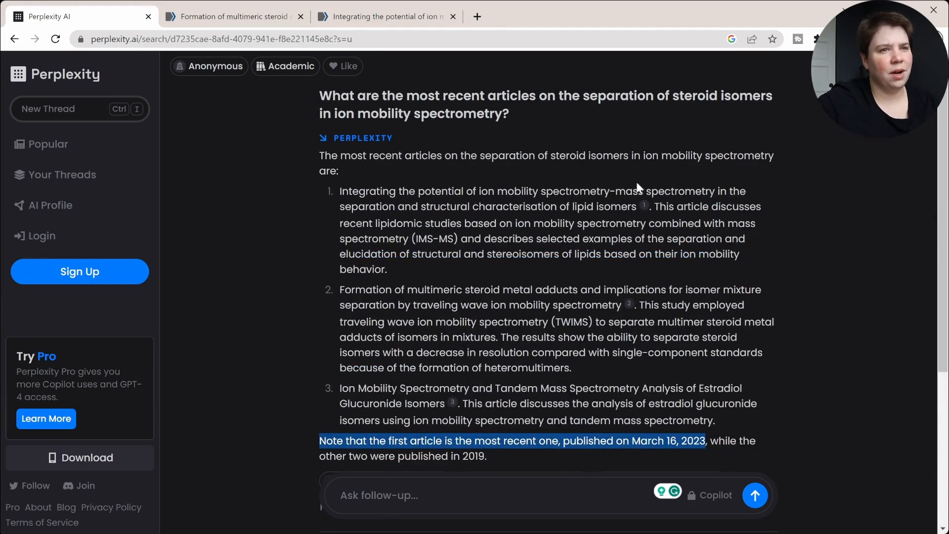
scroll("down", 3)
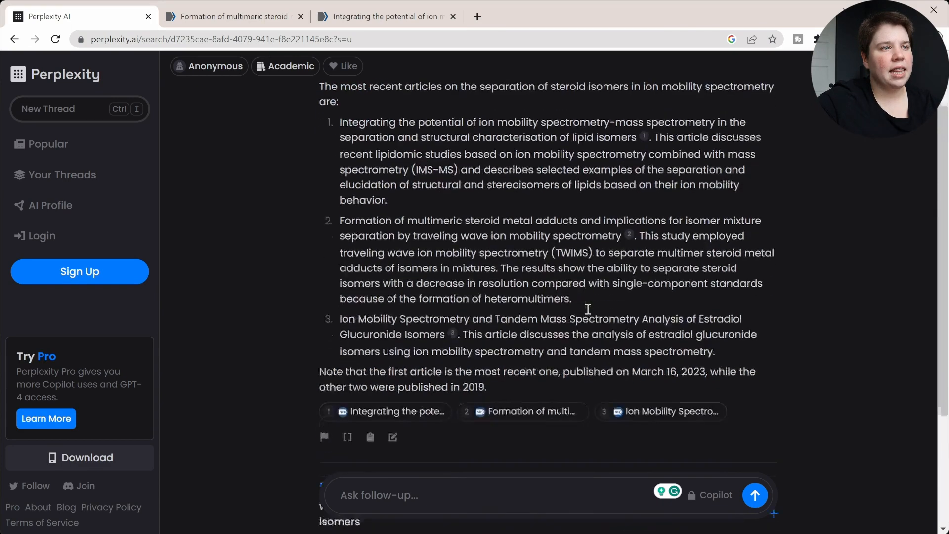
scroll("up", 3)
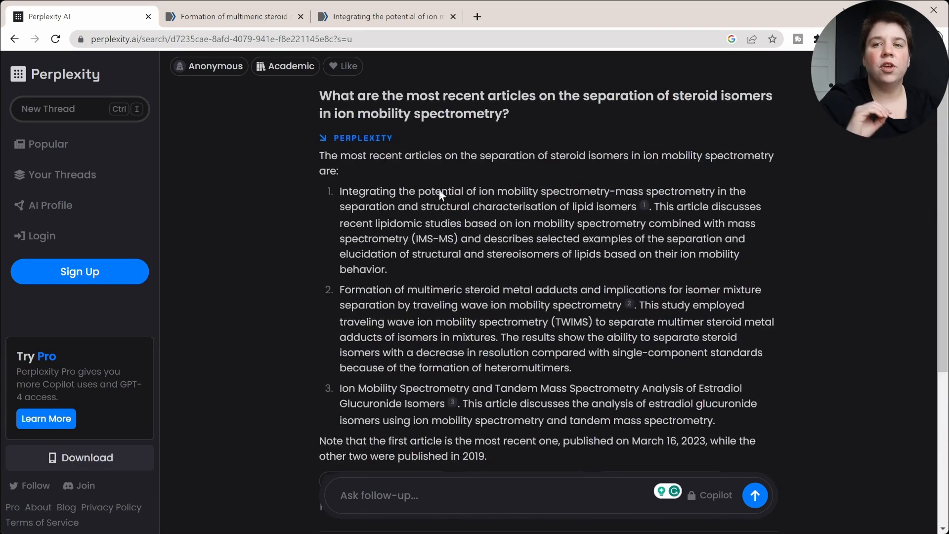
mouse_move(491, 235)
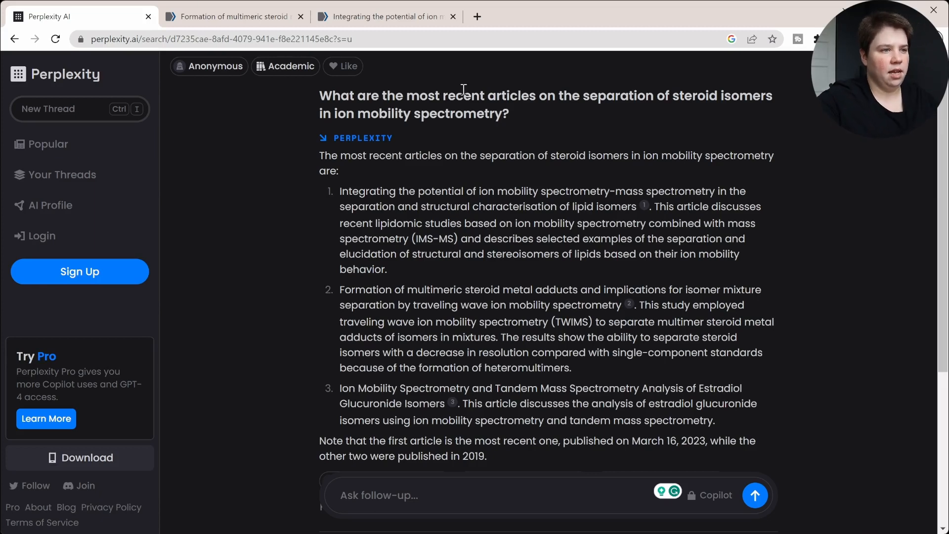
left_click(385, 16)
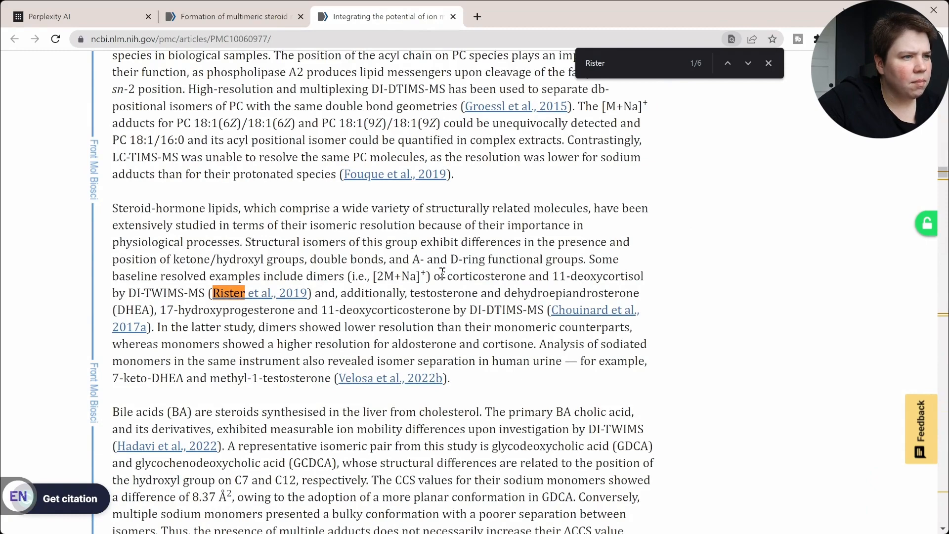
left_click(748, 63)
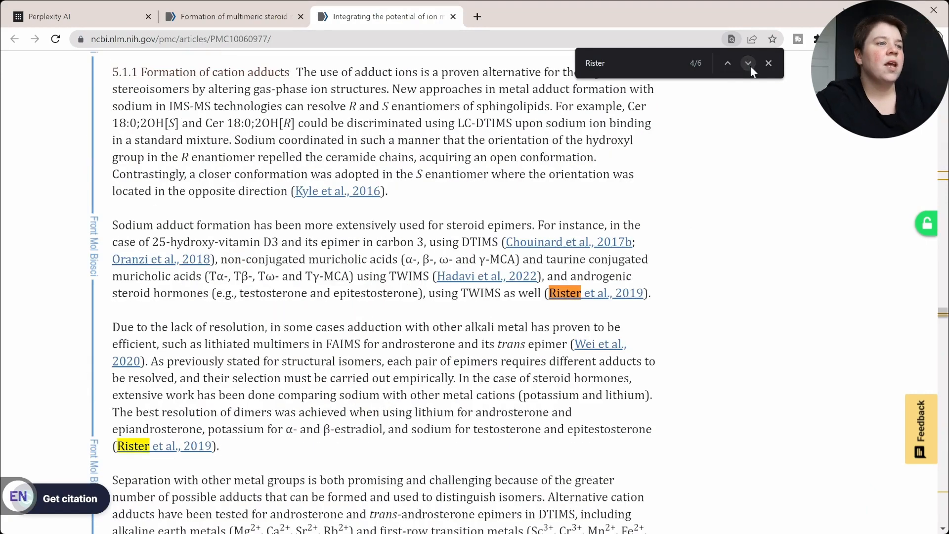
mouse_move(338, 308)
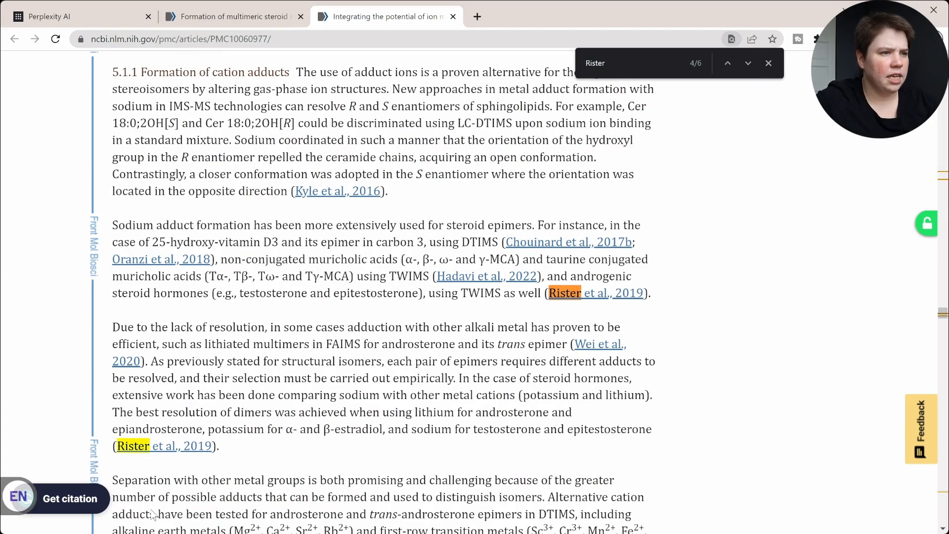
scroll("down", 3)
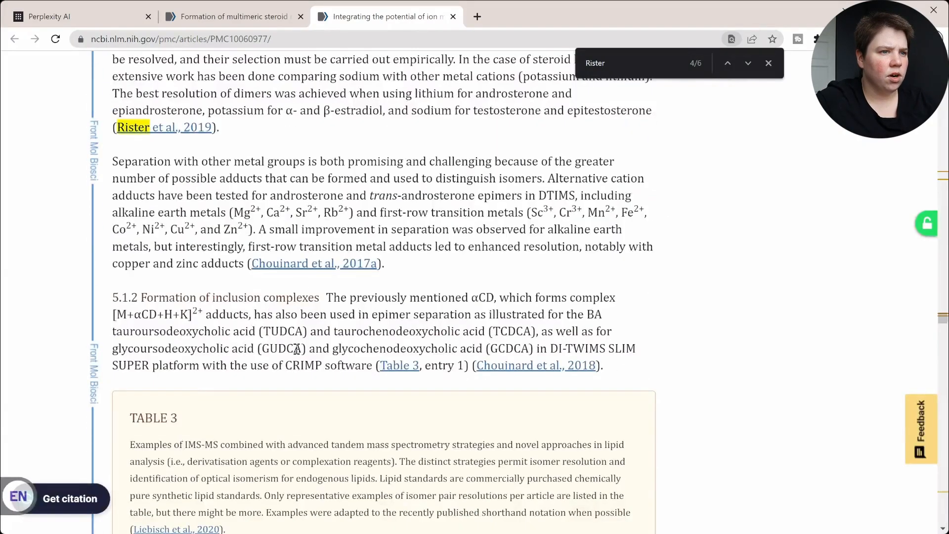
scroll("down", 3)
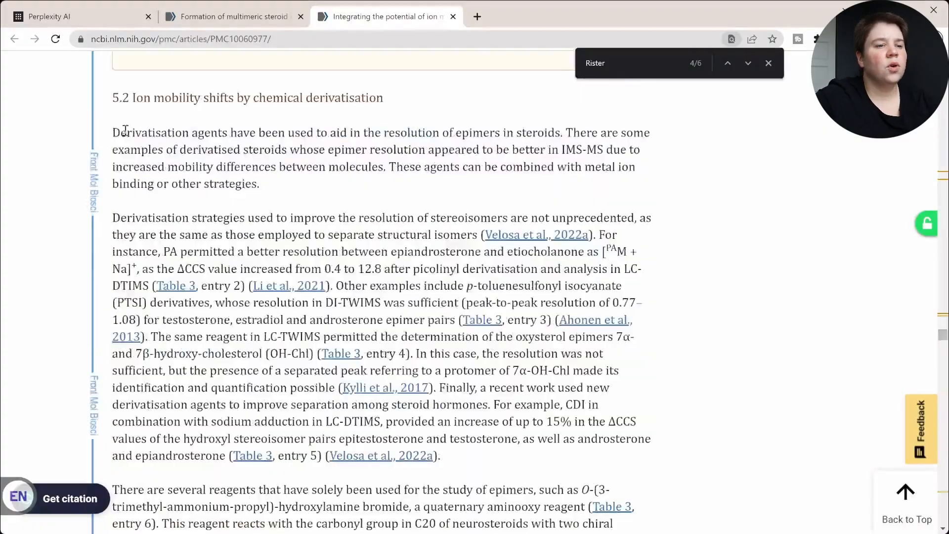
left_click(73, 16)
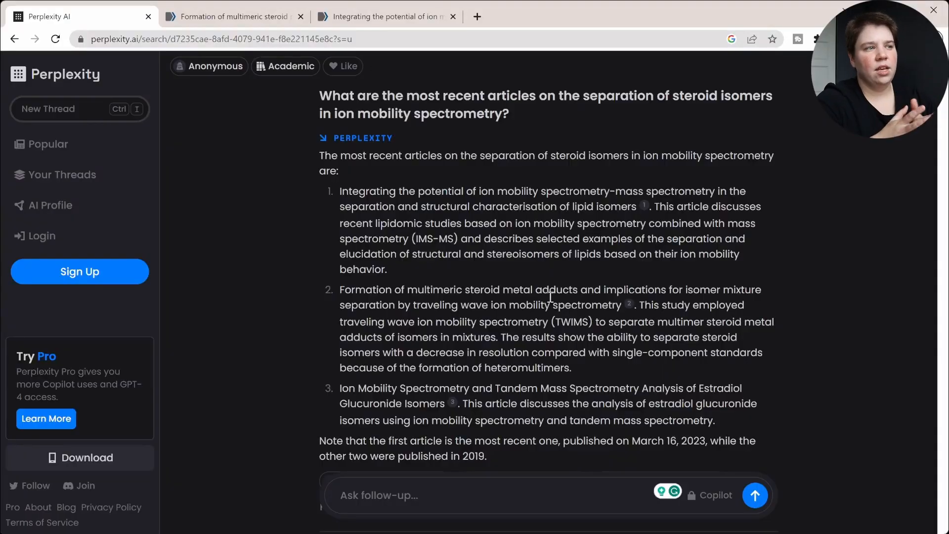